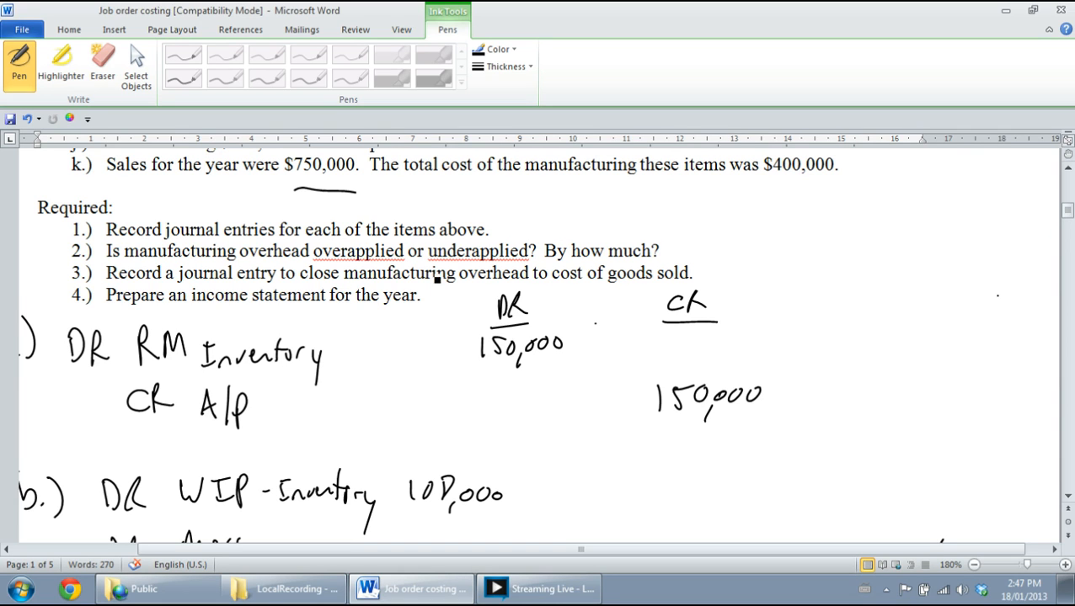
mouse_move(446, 236)
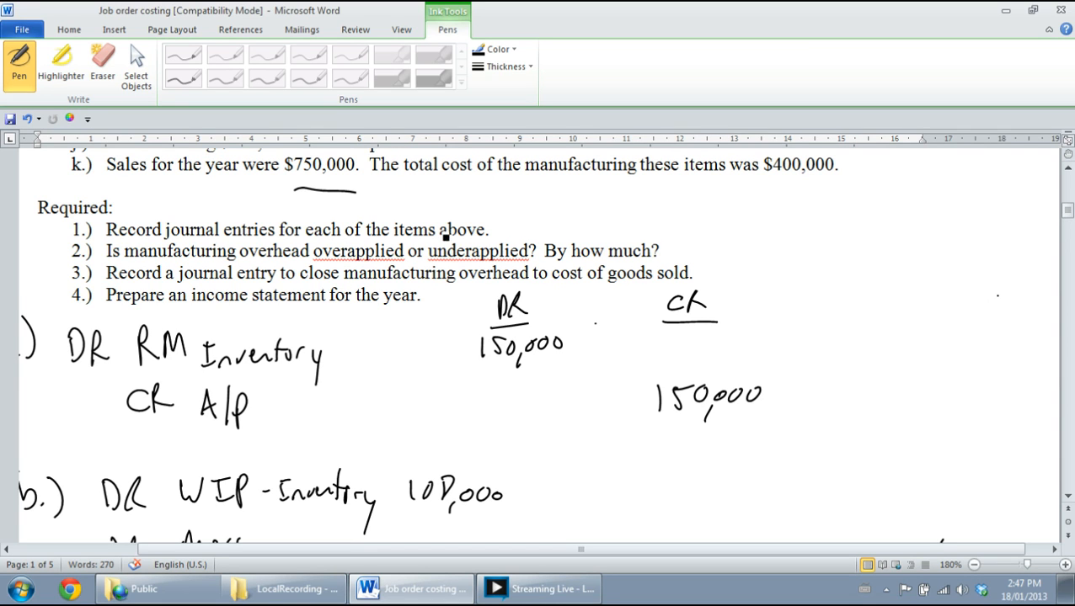
mouse_move(620, 246)
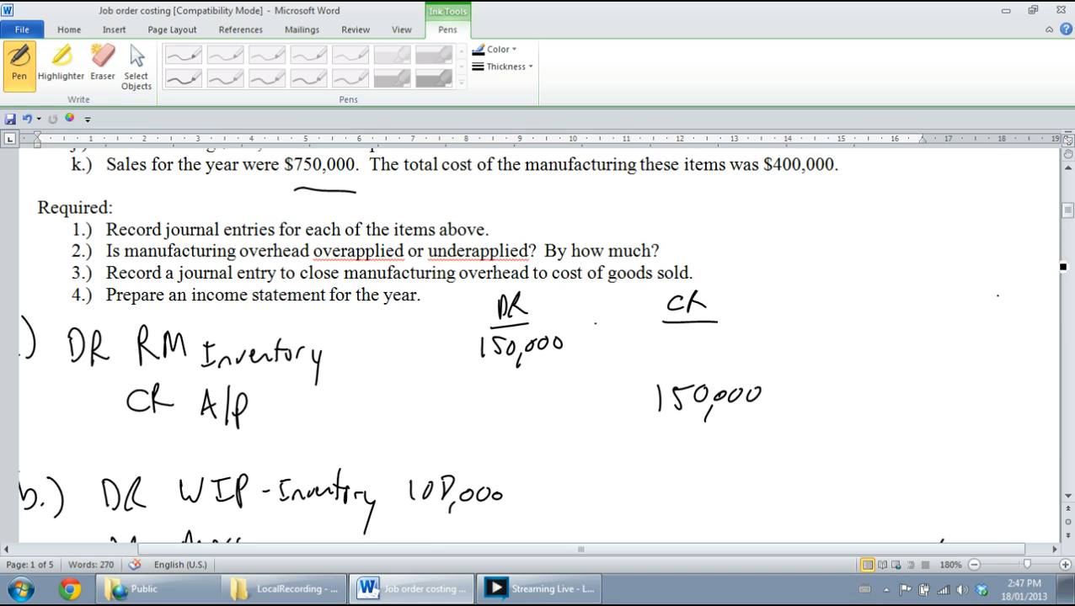
Step: Hand-draw a T-account headed MOH below the last journal entry
scroll("down", 3)
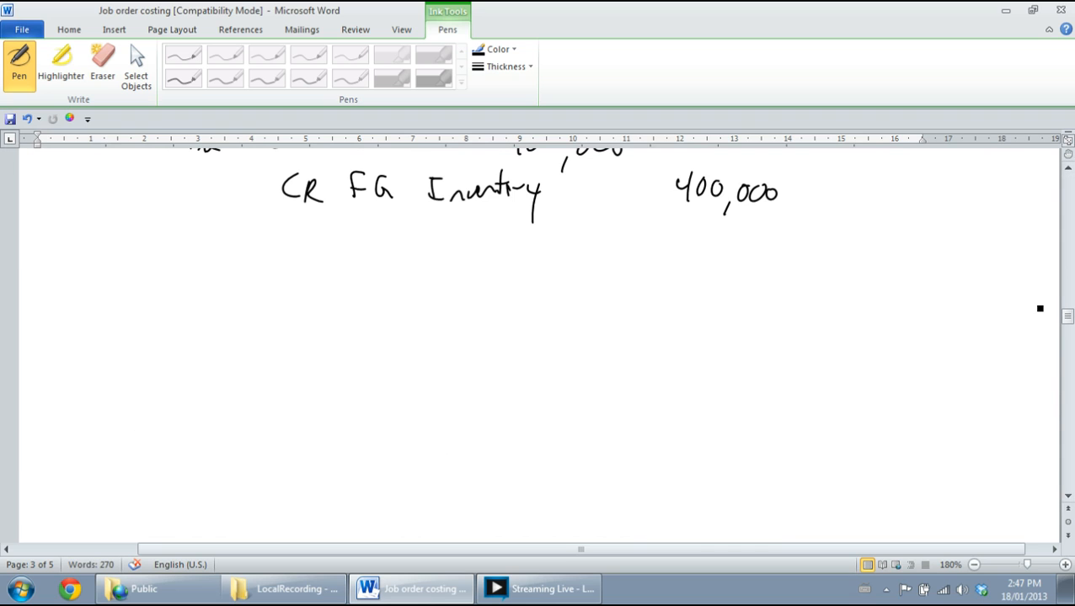
left_click_drag(296, 290, 391, 297)
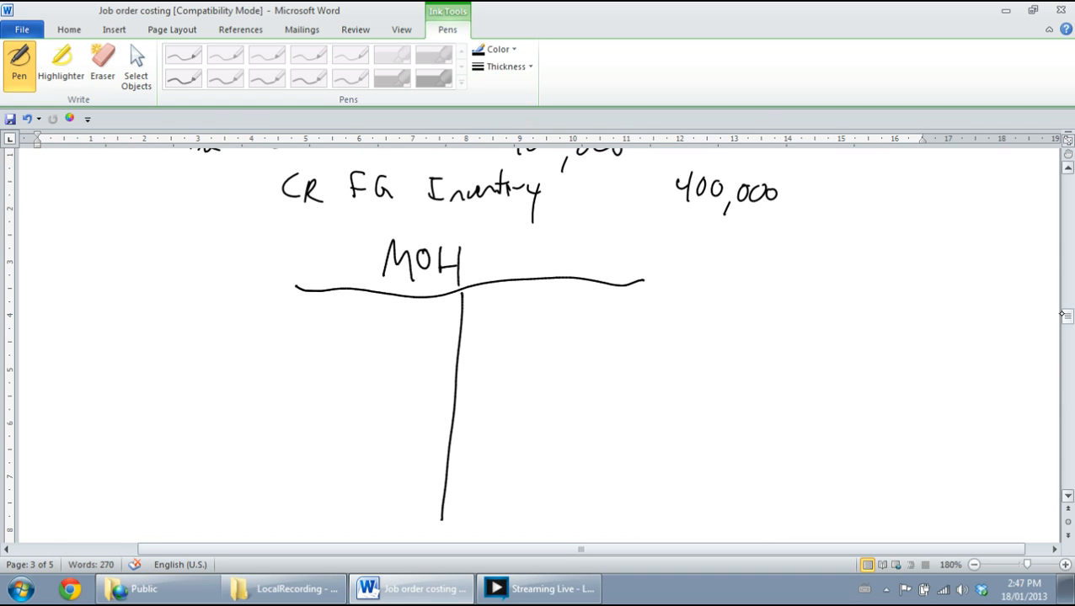
scroll("down", 3)
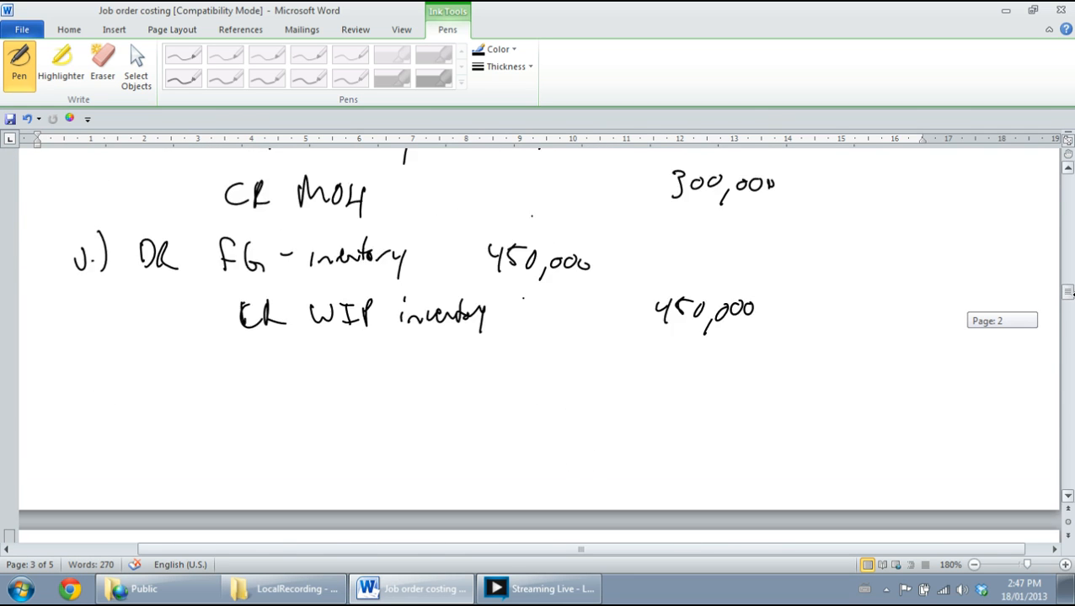
scroll("down", 3)
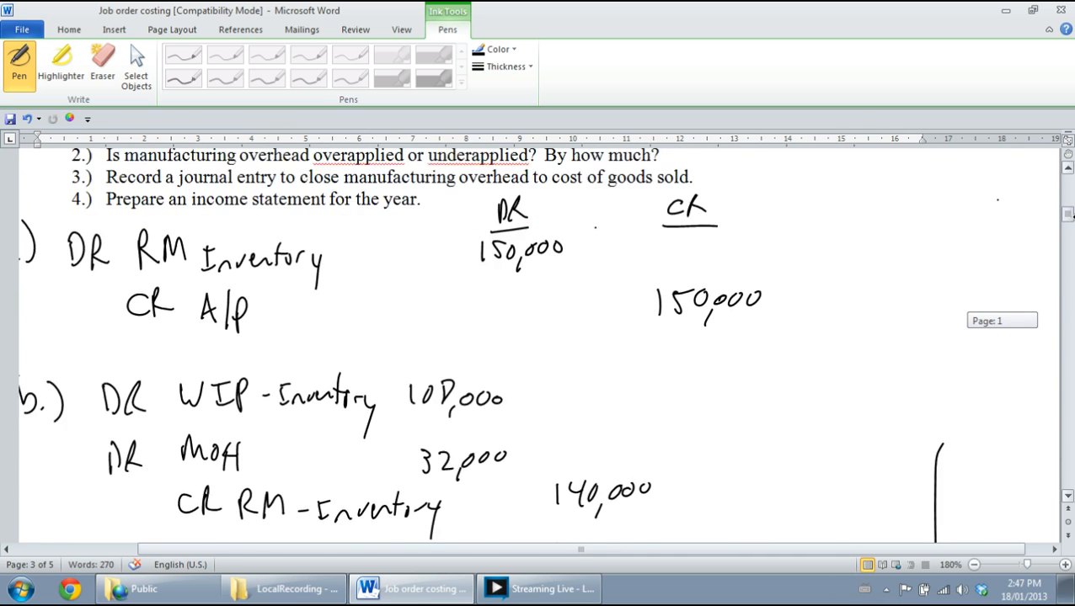
Step: Handwrite the 32,000, 90,000 and 45,000 debits on the left side of the MOH T-account
scroll("down", 3)
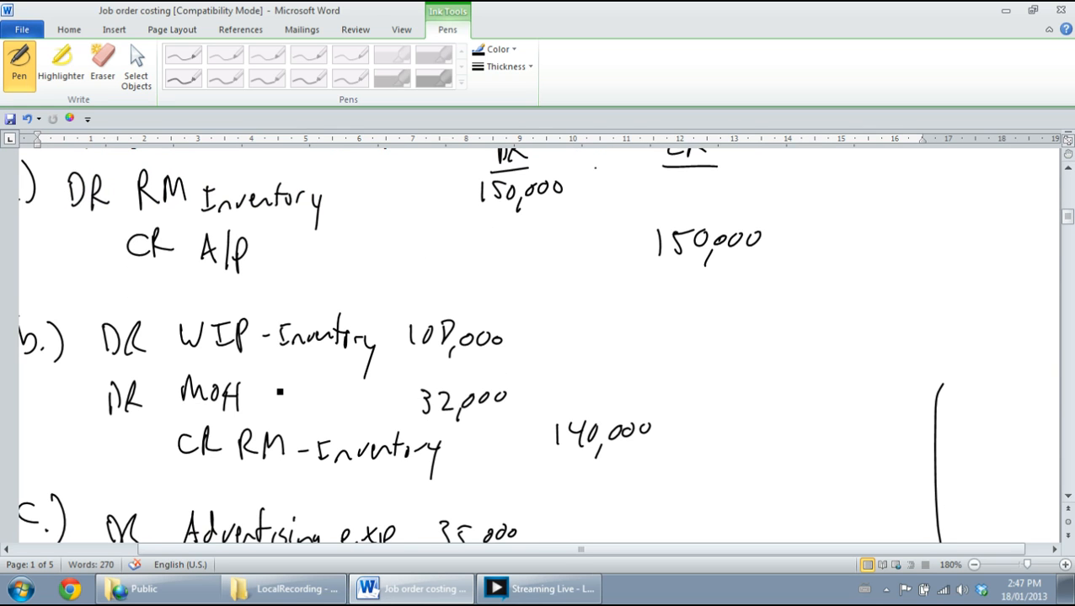
scroll("down", 3)
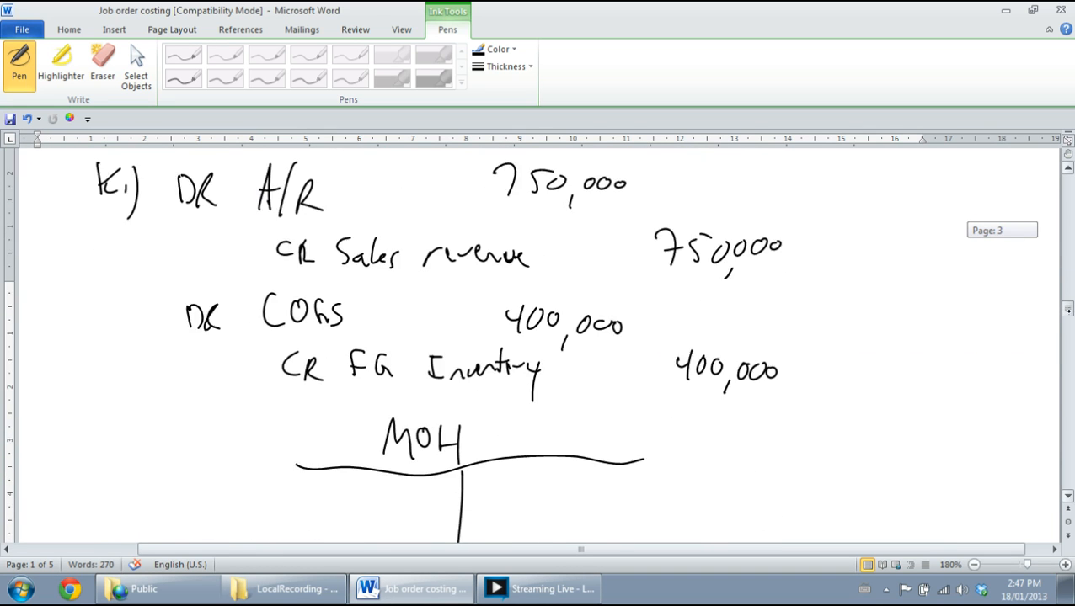
scroll("down", 3)
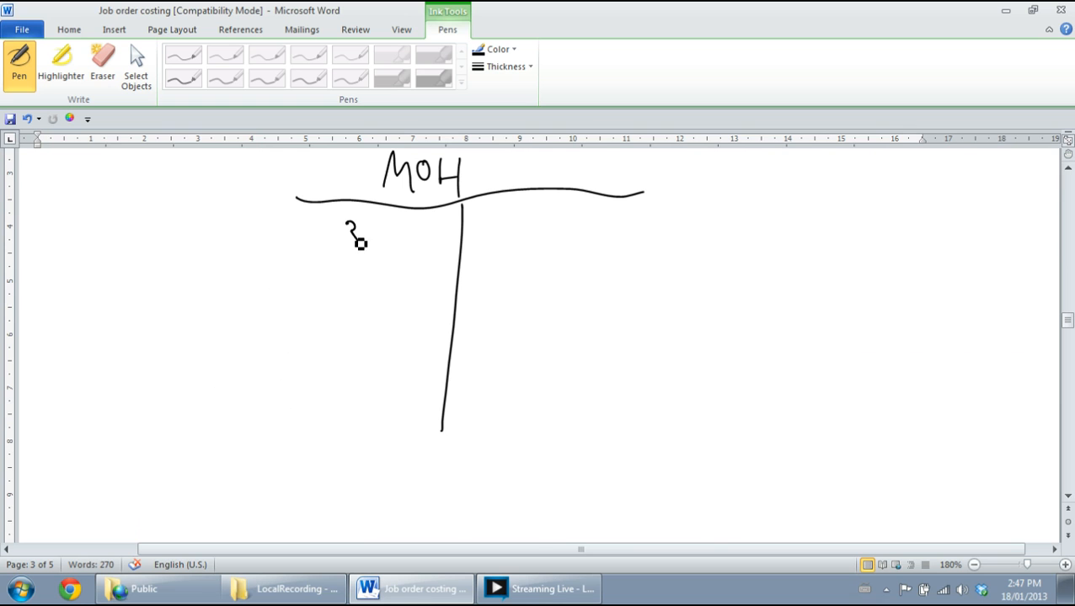
left_click_drag(346, 244, 429, 244)
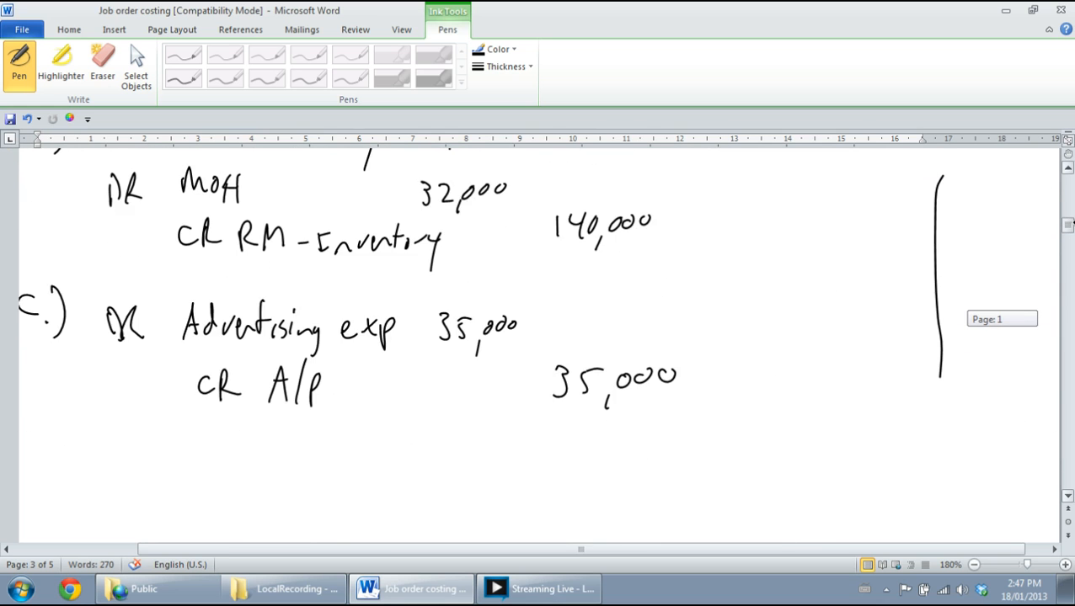
scroll("down", 3)
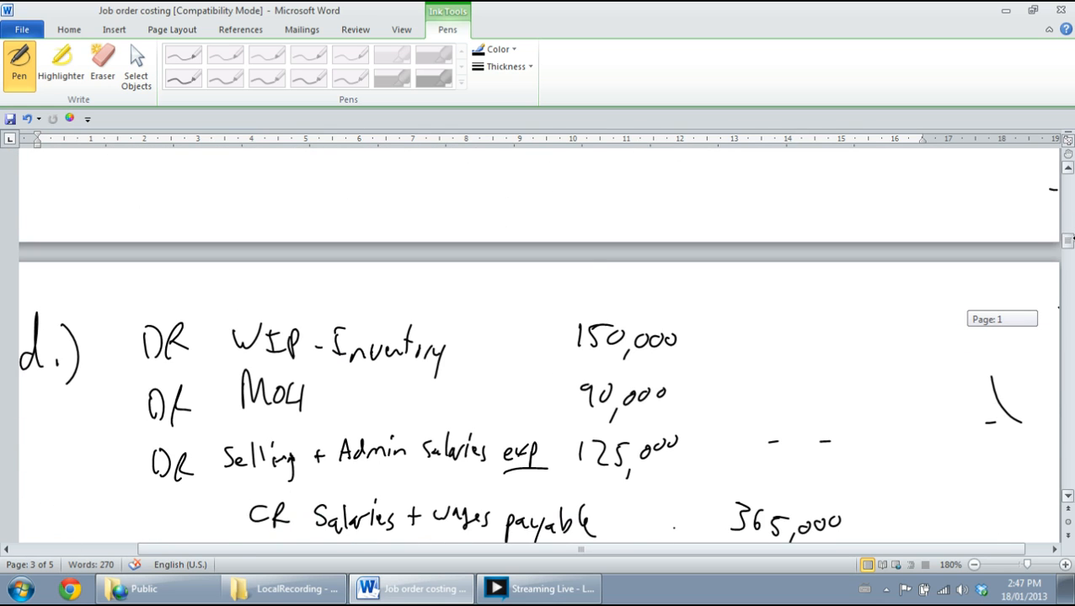
scroll("down", 3)
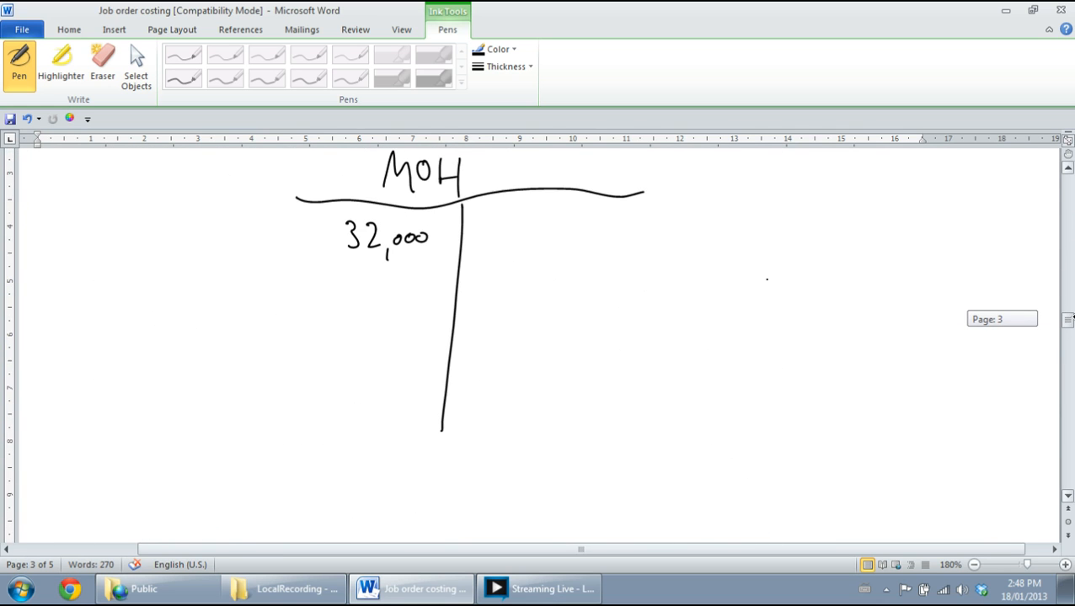
left_click_drag(350, 269, 388, 286)
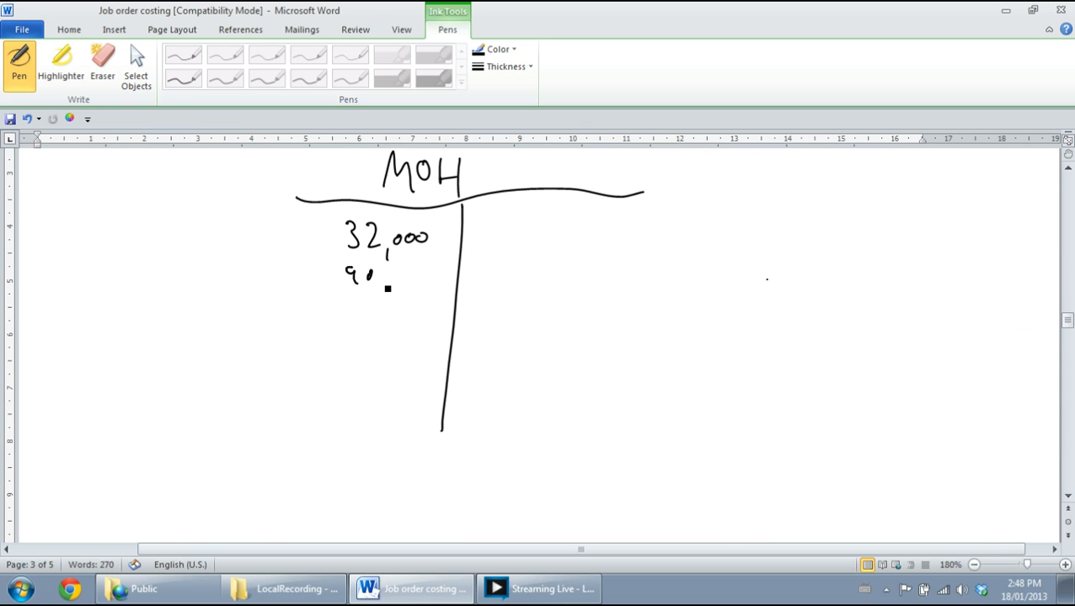
left_click_drag(379, 286, 424, 273)
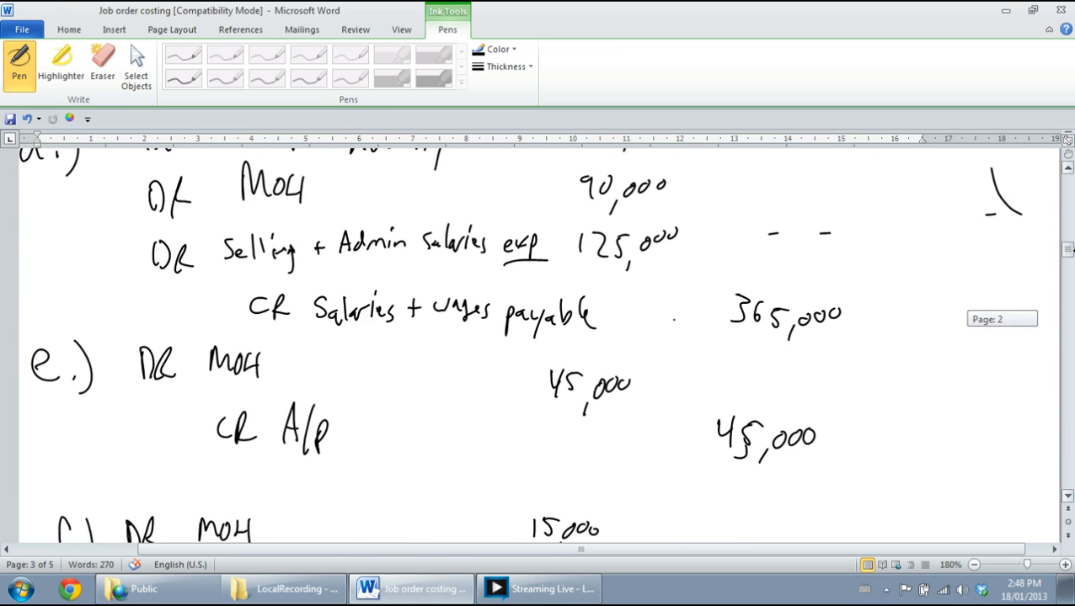
scroll("down", 3)
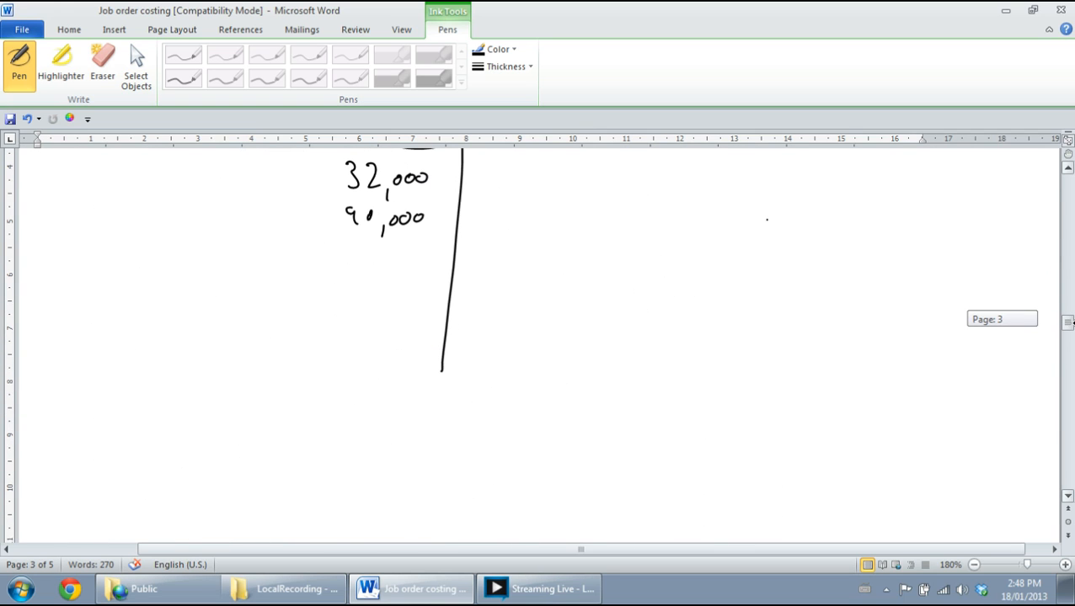
left_click_drag(345, 249, 388, 266)
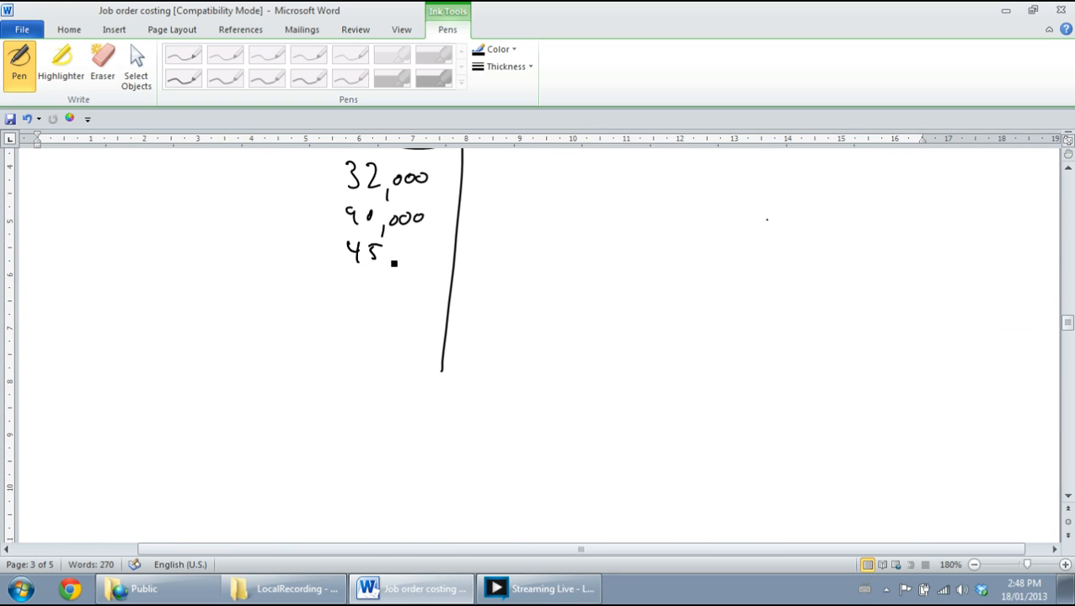
left_click_drag(390, 266, 434, 249)
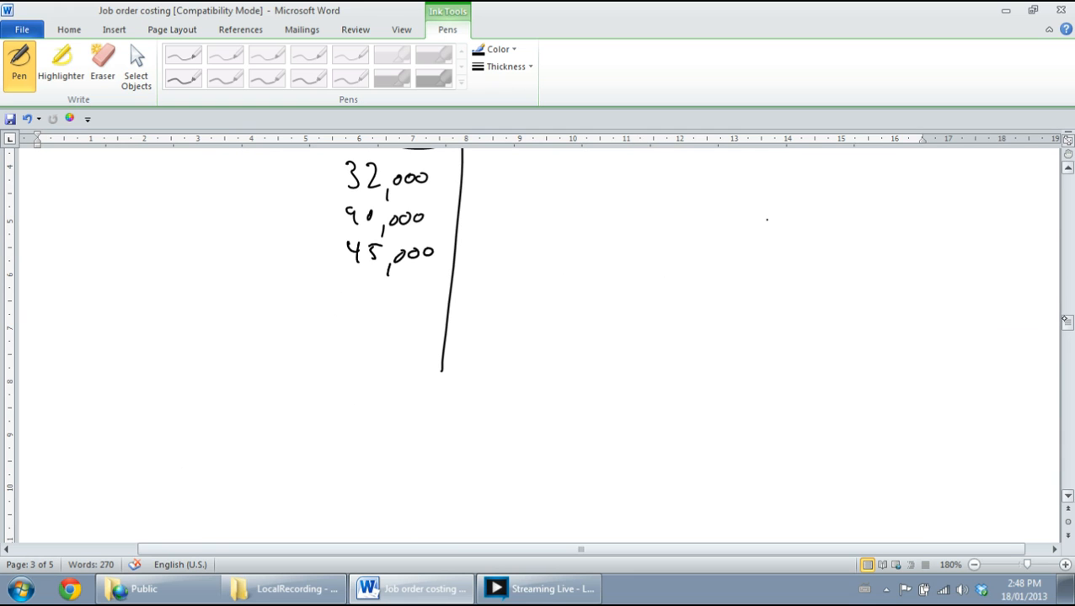
Step: Handwrite the 15,000, 63,000 and 96,000 debits under the earlier MOH debits
scroll("down", 3)
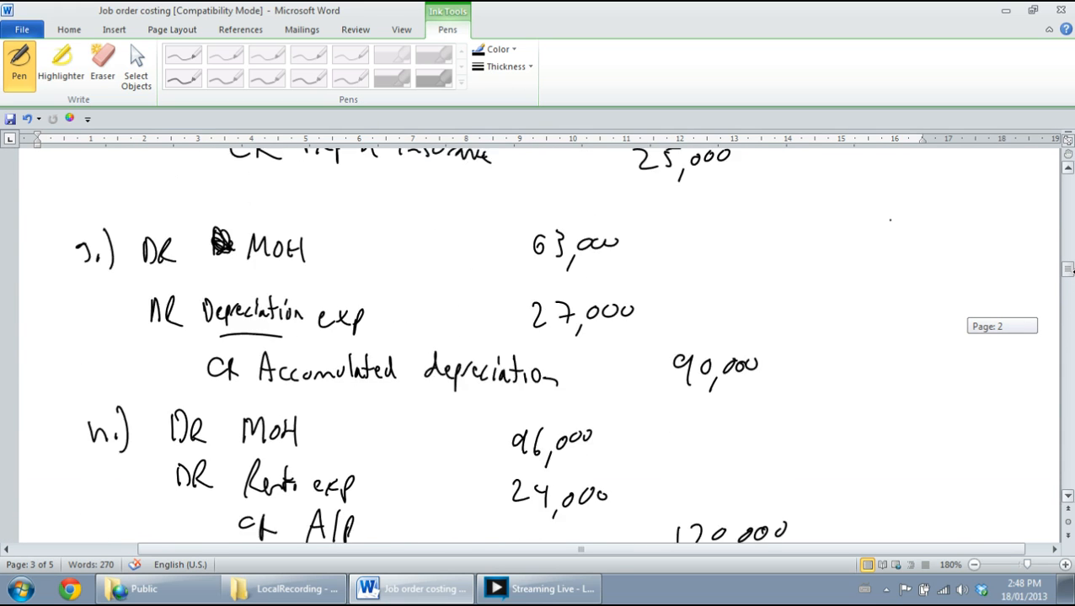
scroll("down", 3)
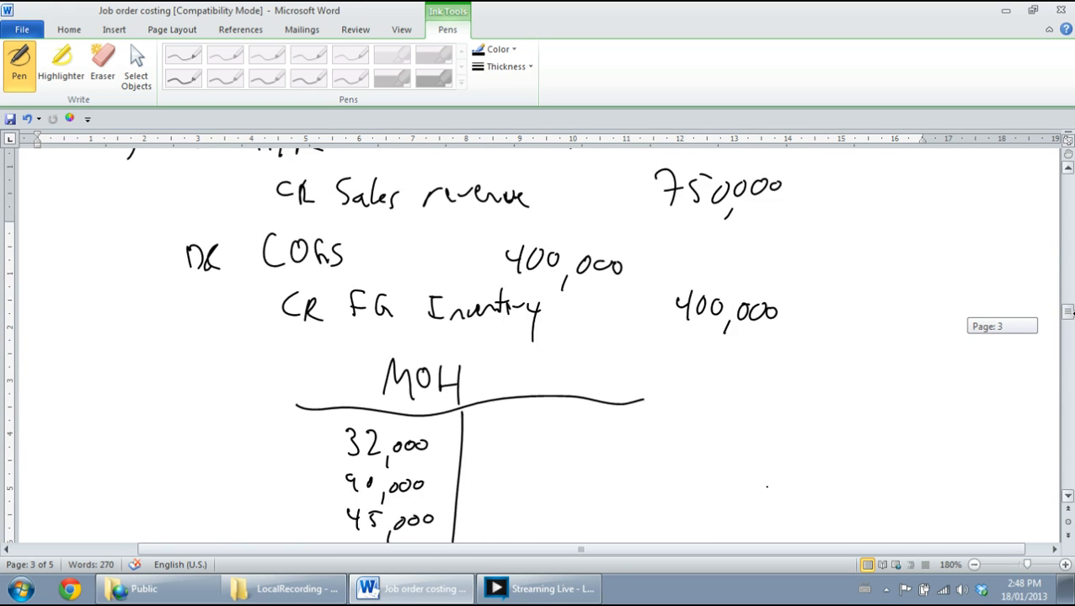
scroll("down", 3)
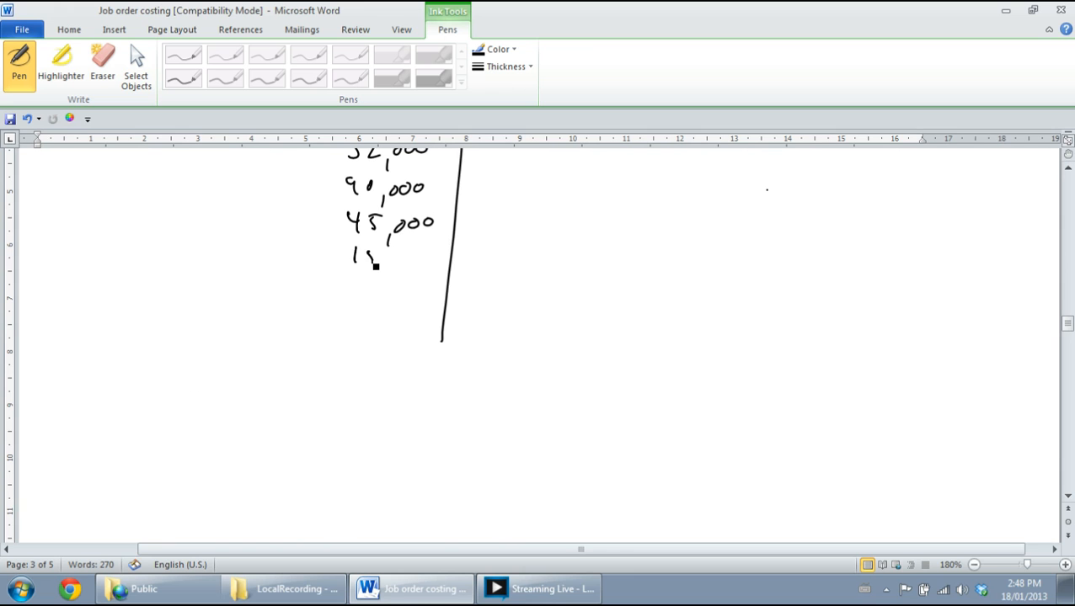
left_click_drag(374, 266, 429, 261)
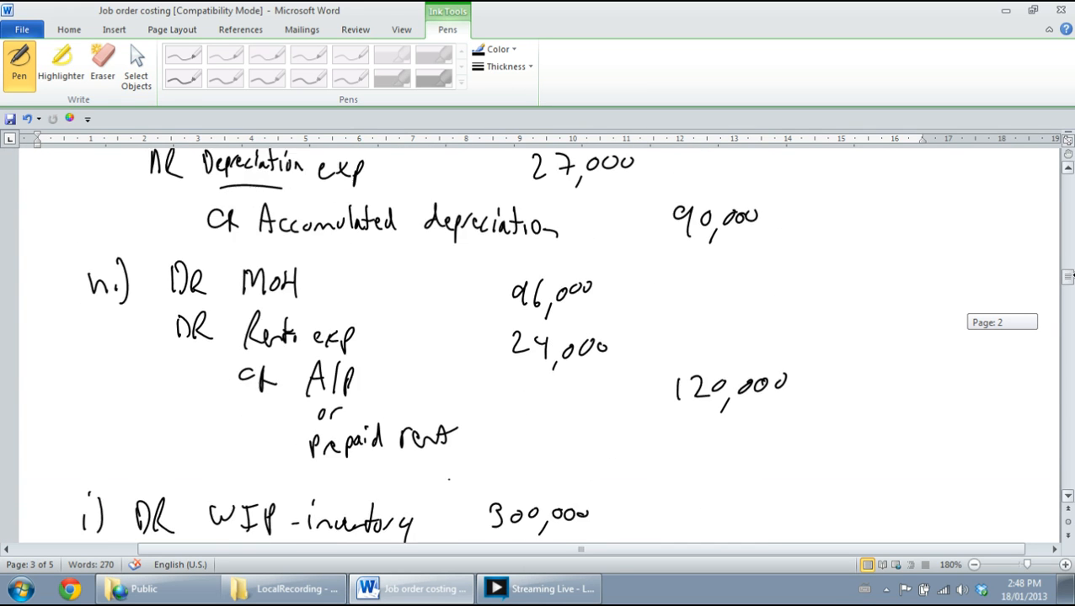
scroll("down", 3)
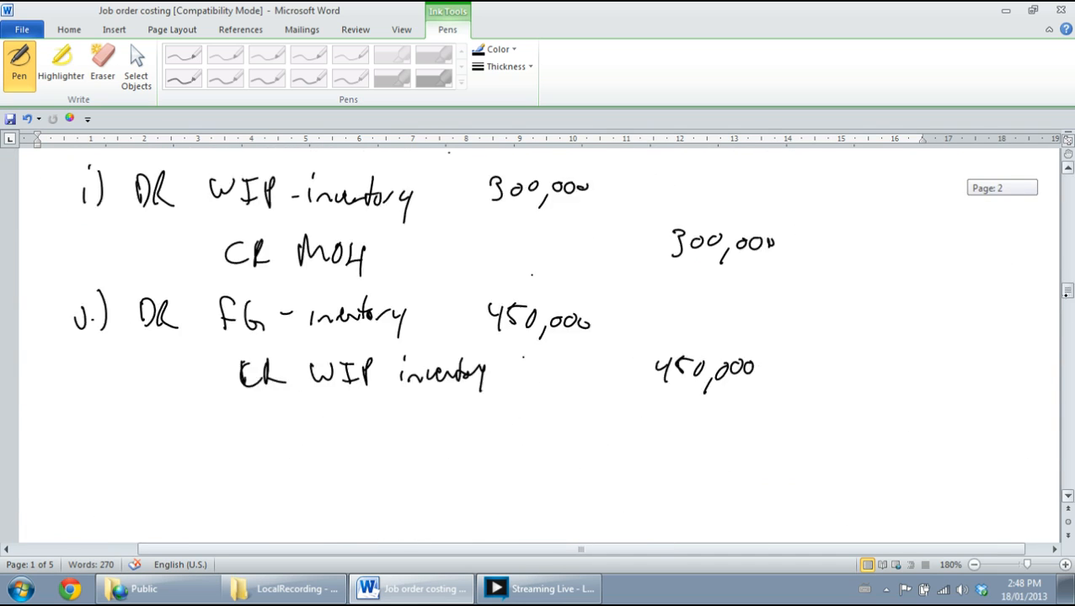
scroll("down", 3)
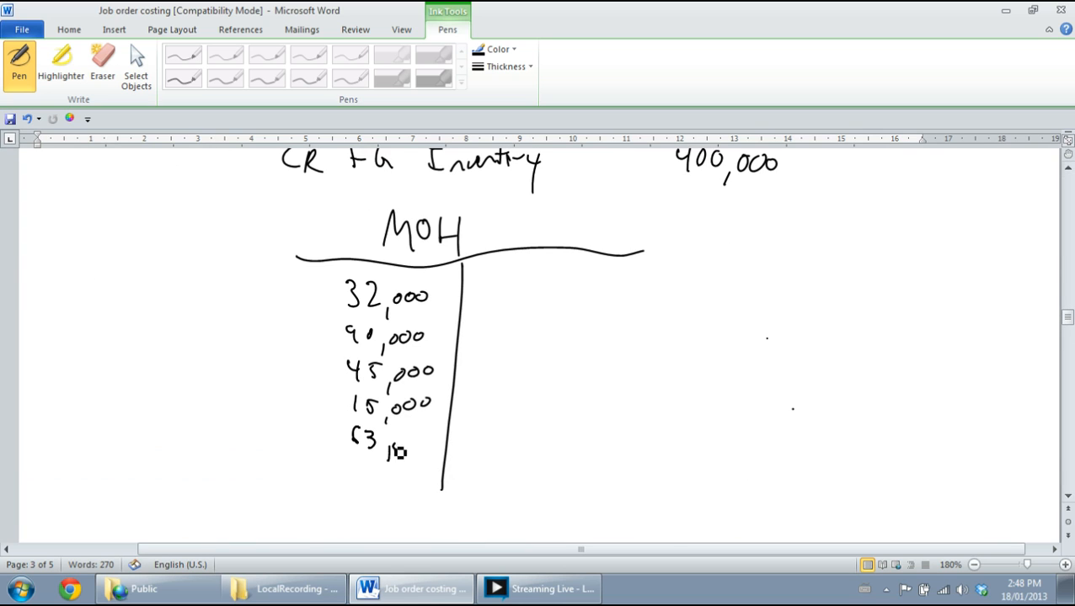
left_click_drag(391, 441, 424, 442)
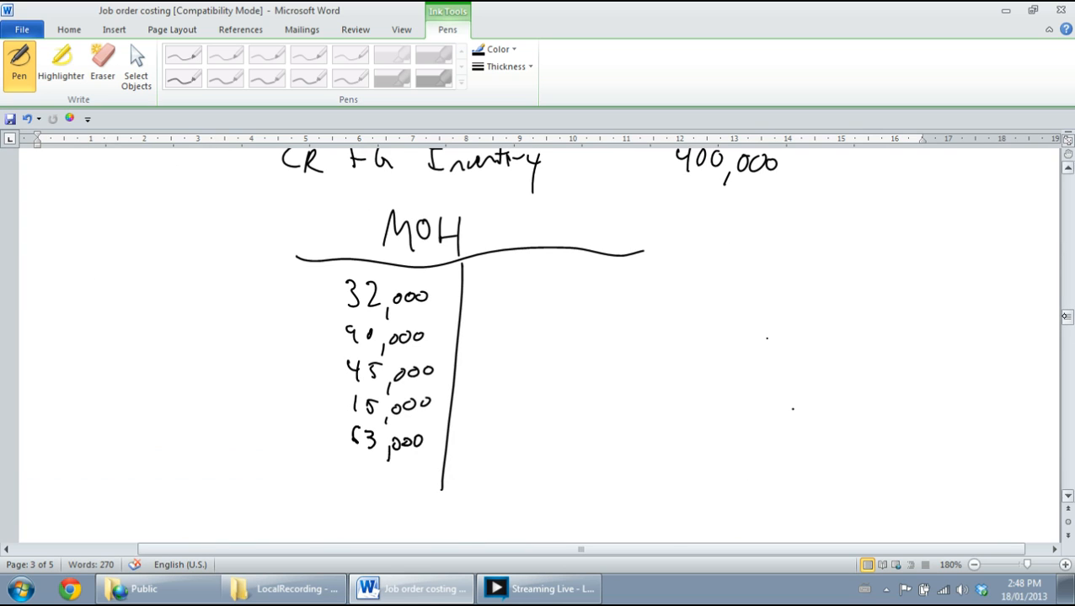
scroll("down", 3)
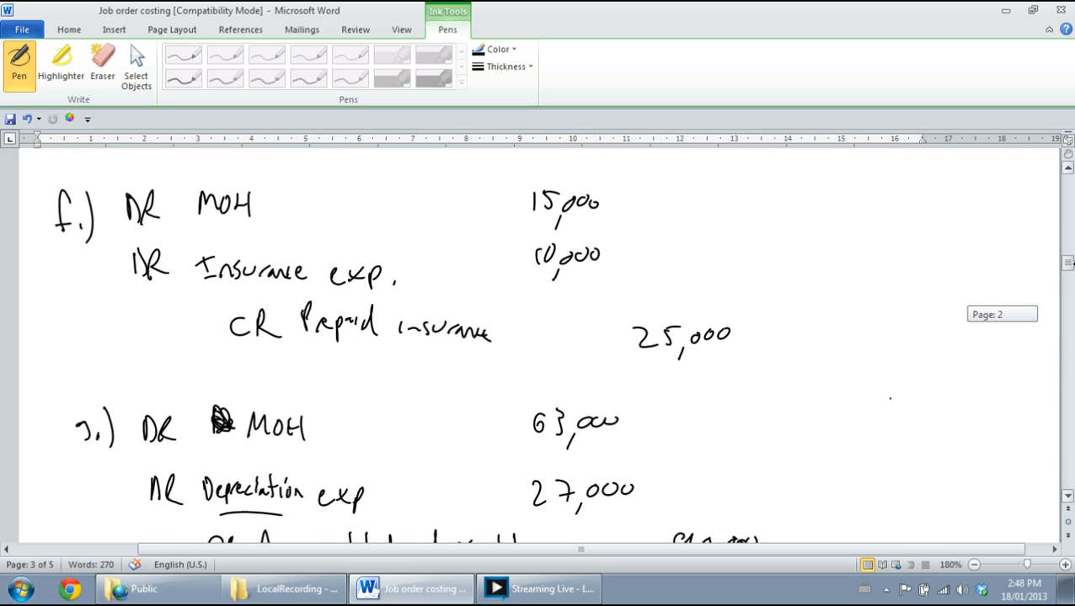
scroll("down", 3)
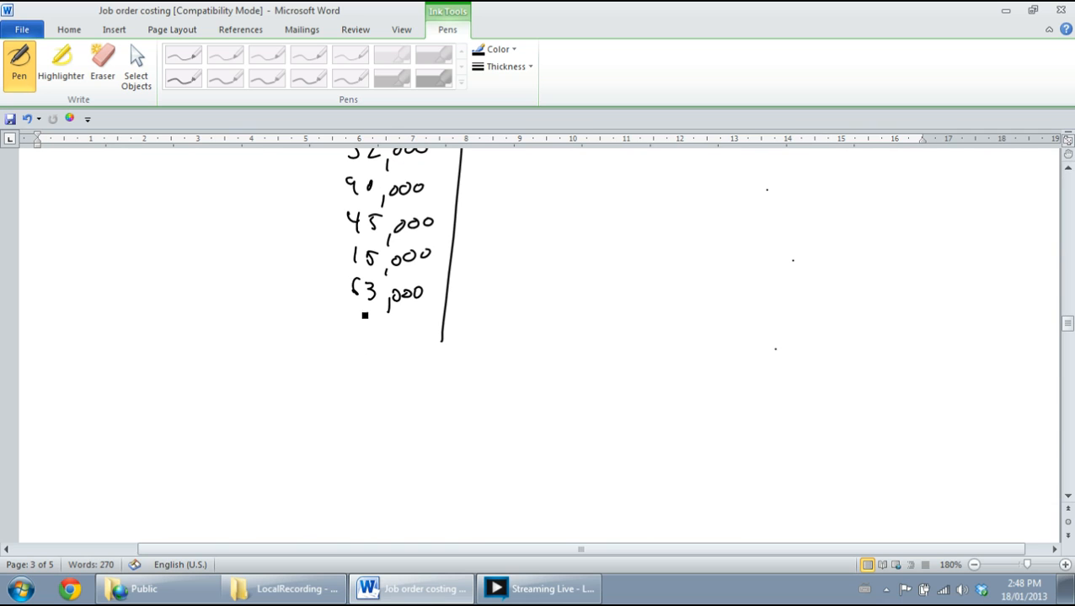
left_click_drag(351, 324, 413, 324)
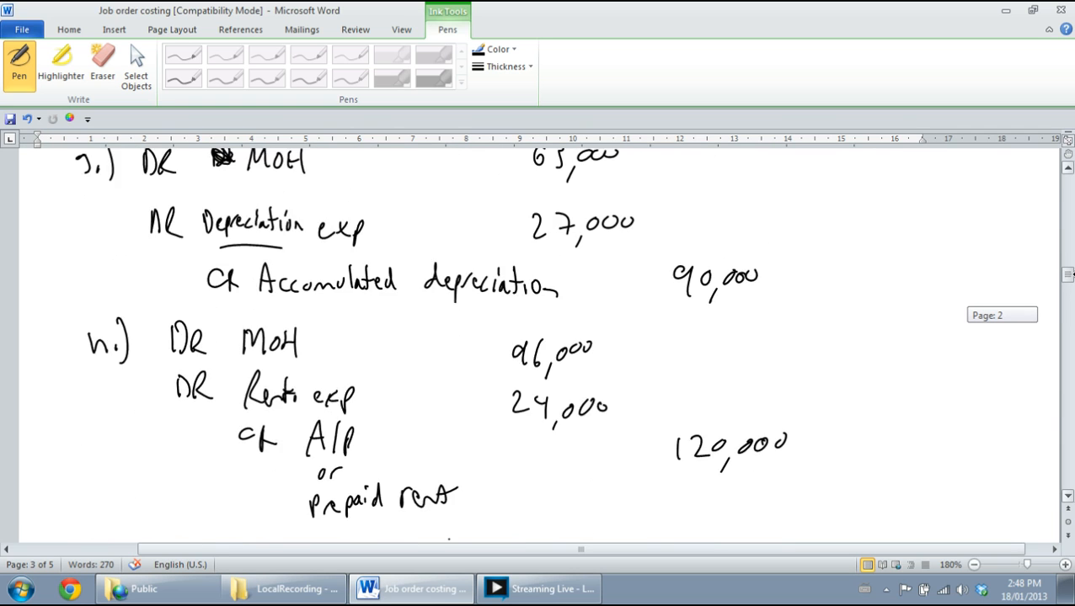
Step: Handwrite 300,000 on the MOH credit side and rule a total line under the entries
scroll("down", 3)
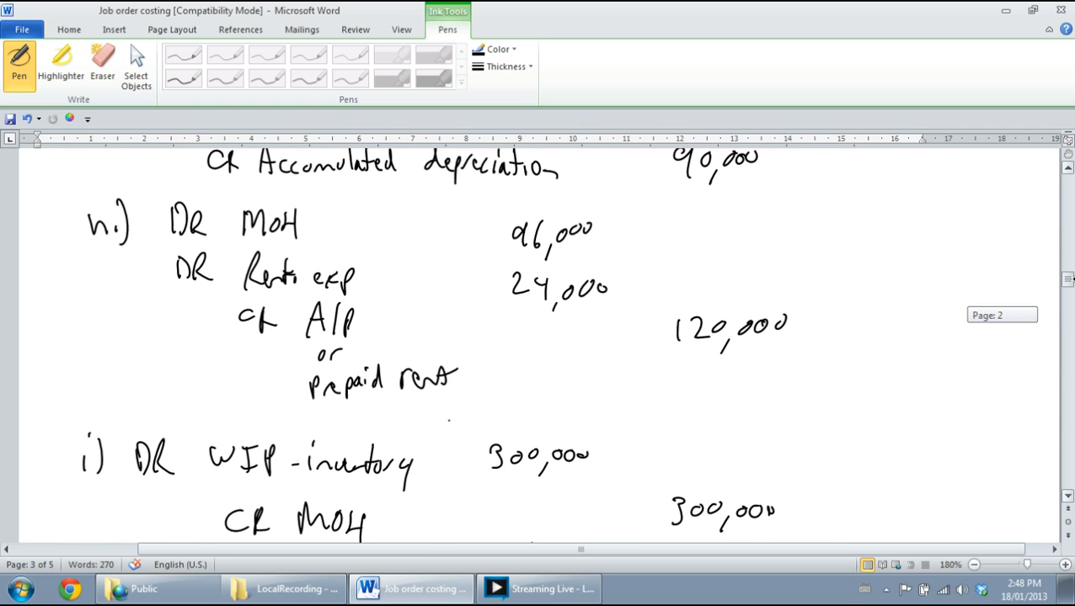
scroll("down", 3)
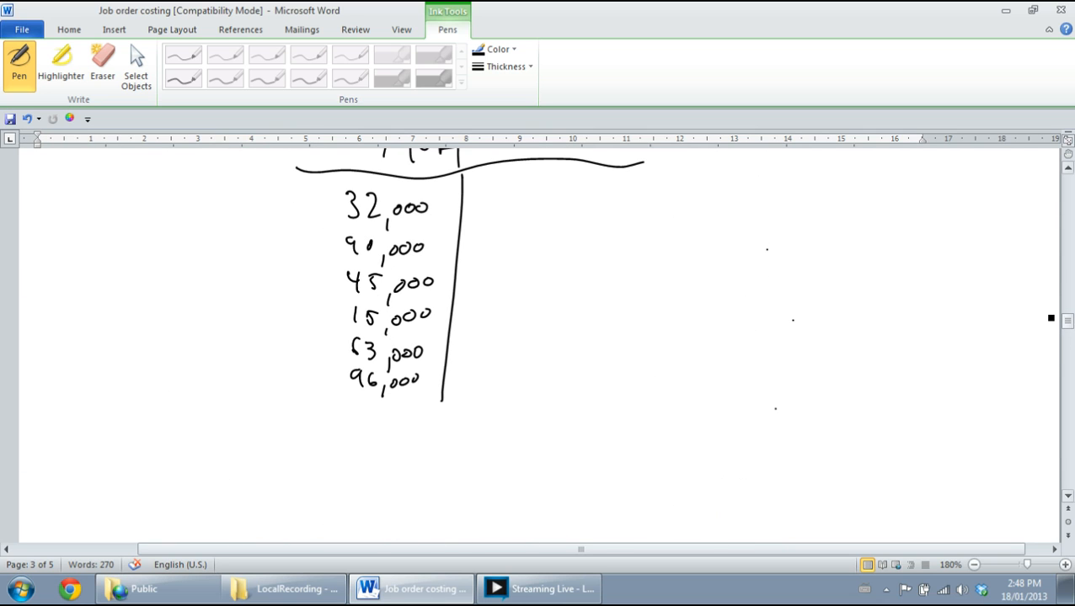
left_click_drag(502, 185, 543, 210)
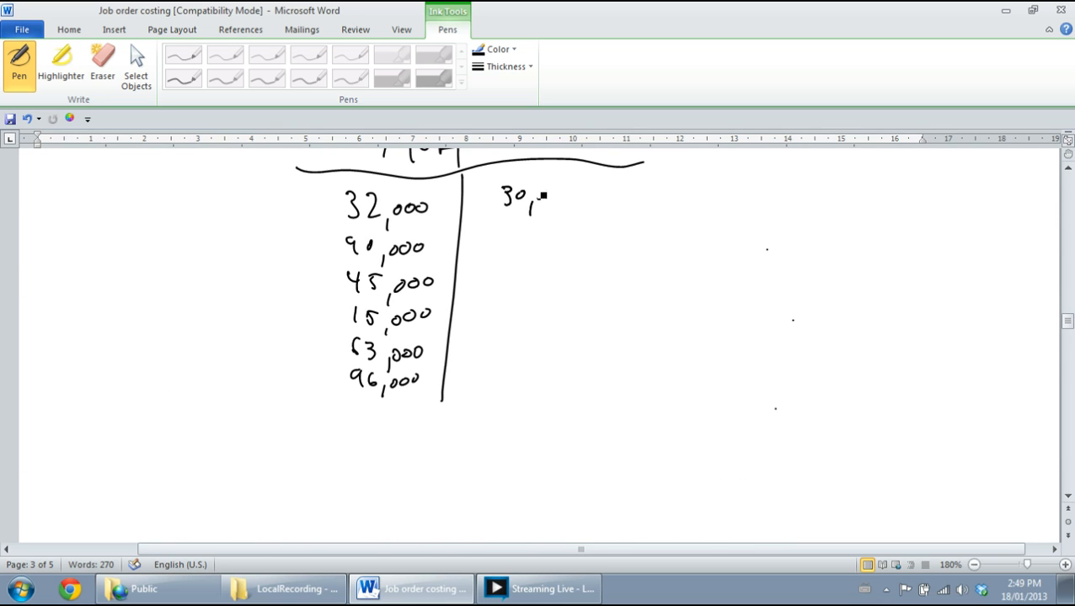
left_click_drag(526, 195, 593, 195)
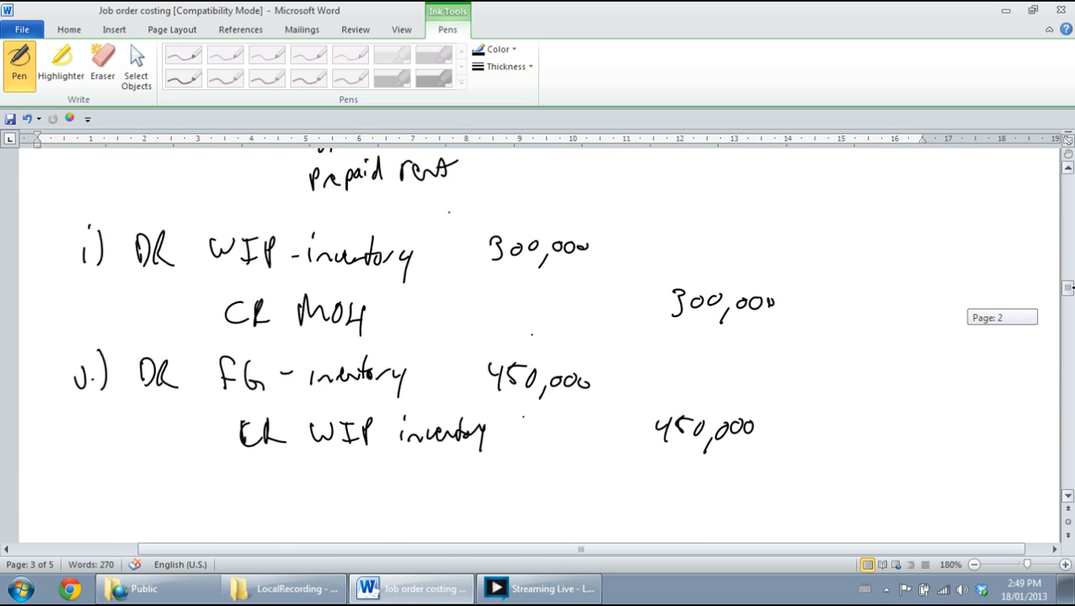
scroll("down", 3)
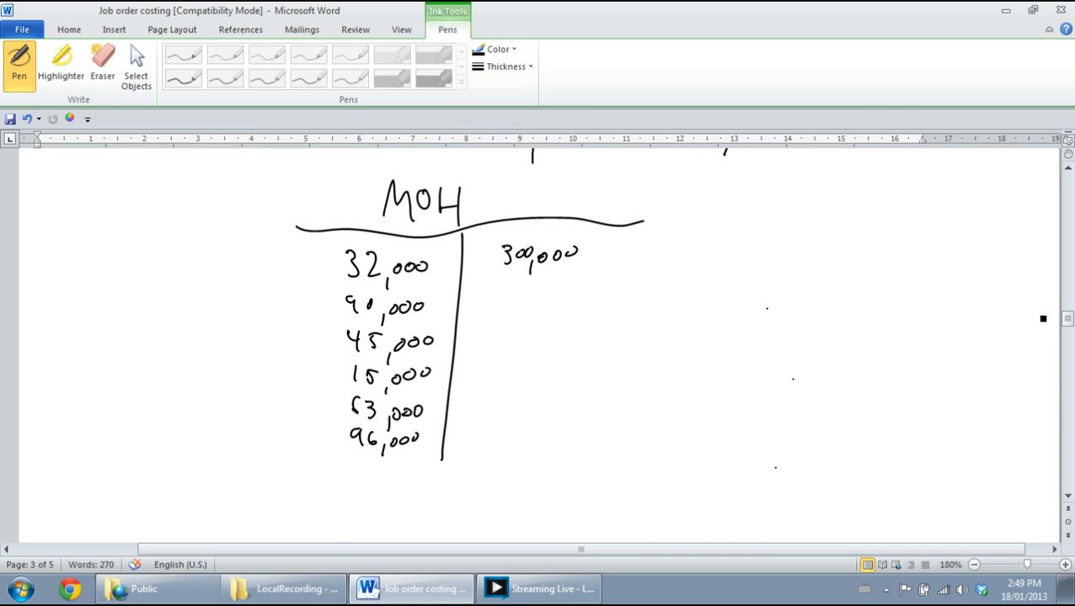
left_click_drag(441, 462, 435, 492)
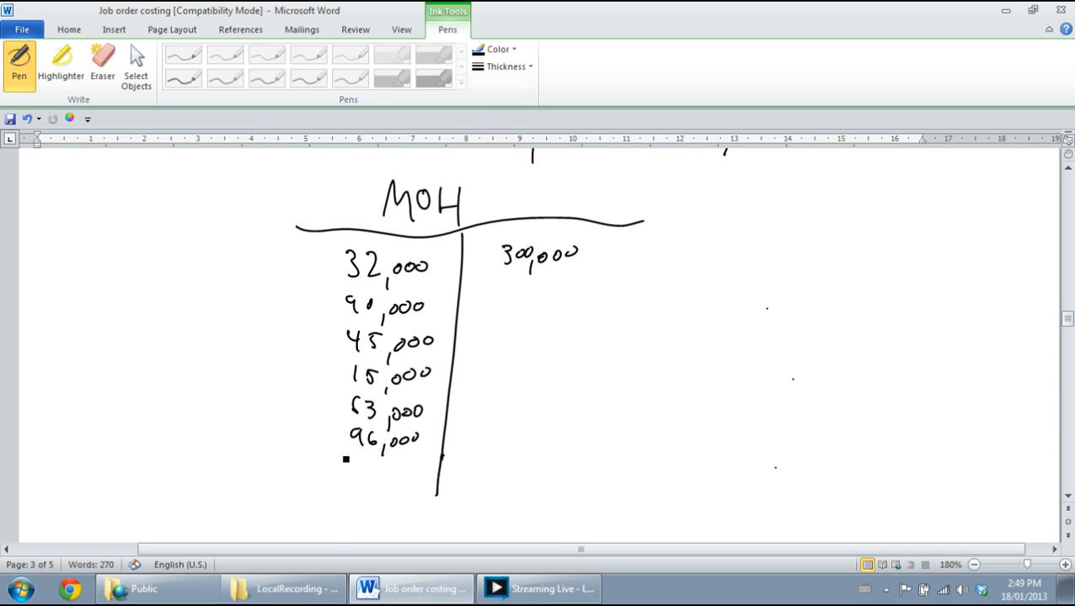
left_click_drag(345, 459, 549, 458)
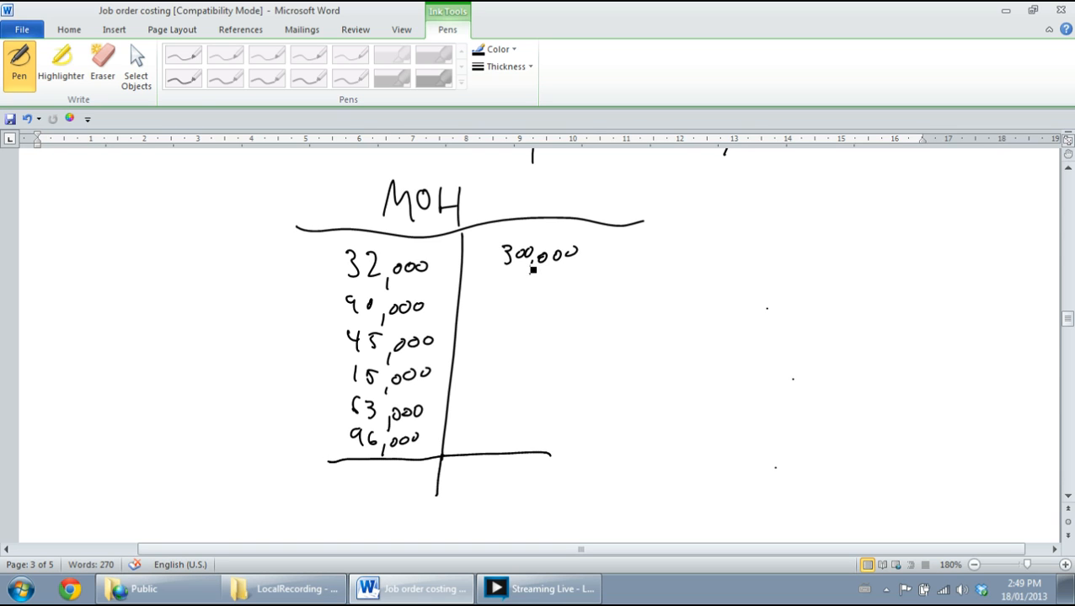
Step: Write the 41,000 balance below the line, bracket the debits as Actual MOH and bracket the 300,000 credit
left_click_drag(360, 475, 377, 491)
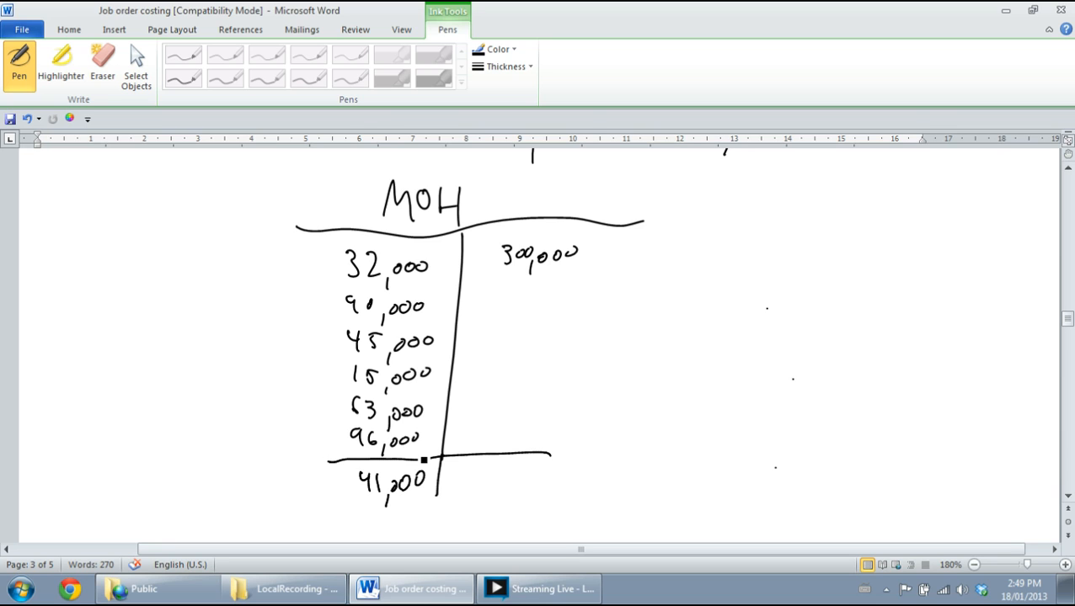
left_click_drag(327, 306, 340, 454)
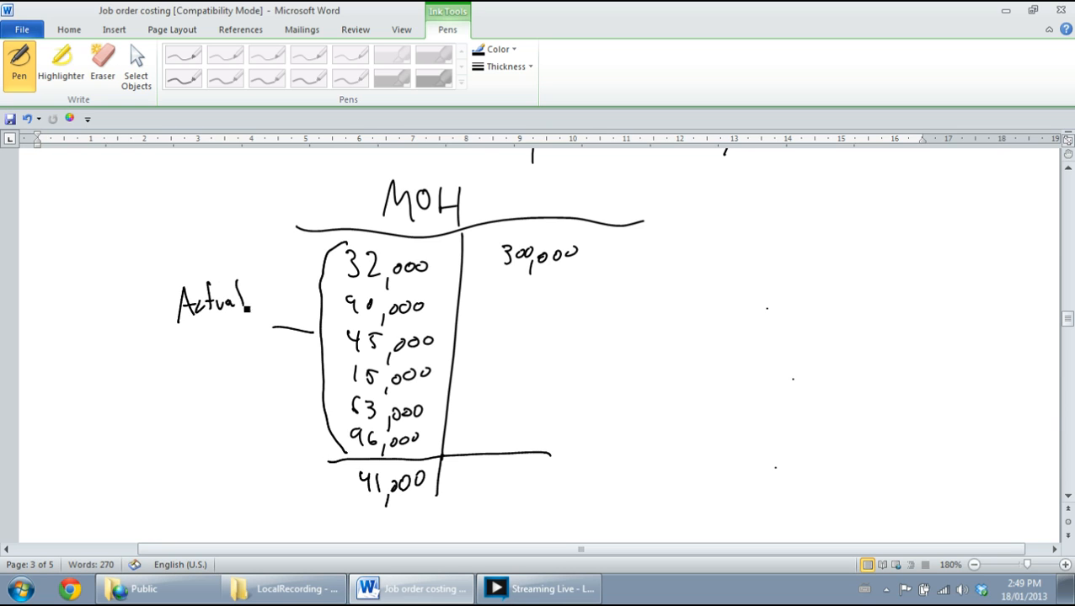
left_click_drag(196, 341, 244, 340)
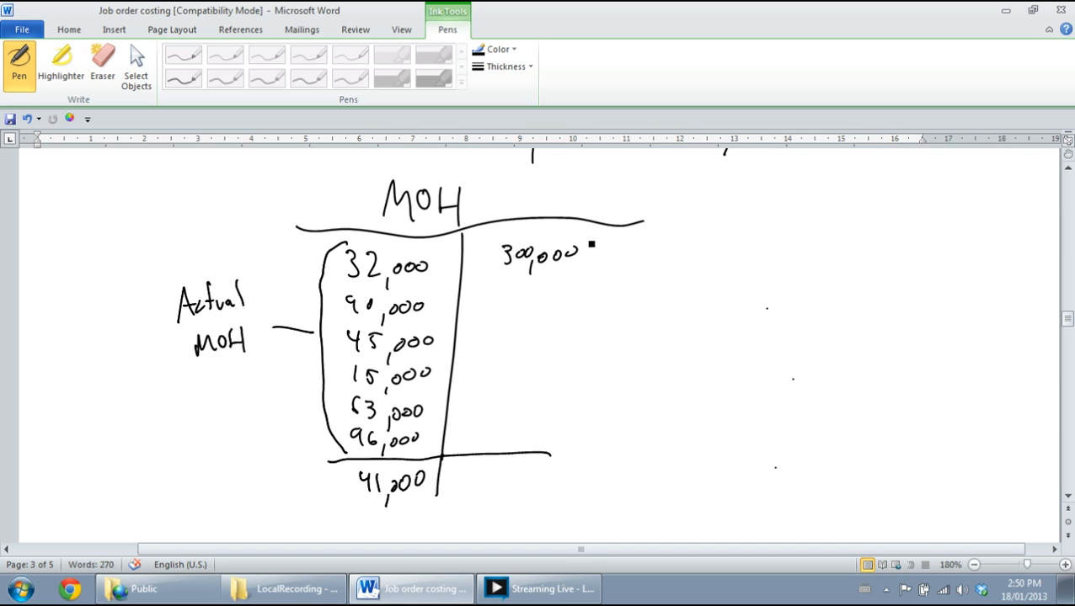
left_click_drag(589, 239, 593, 283)
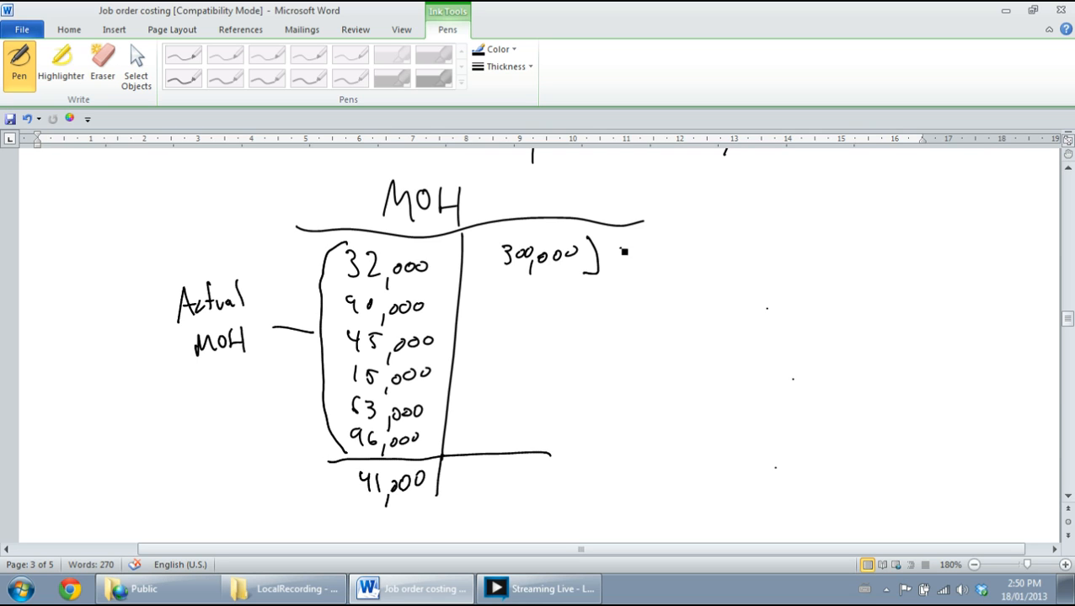
Step: Label the 300,000 credit Applied MOH and write Underapplied 41K on the credit side
left_click_drag(620, 244, 682, 244)
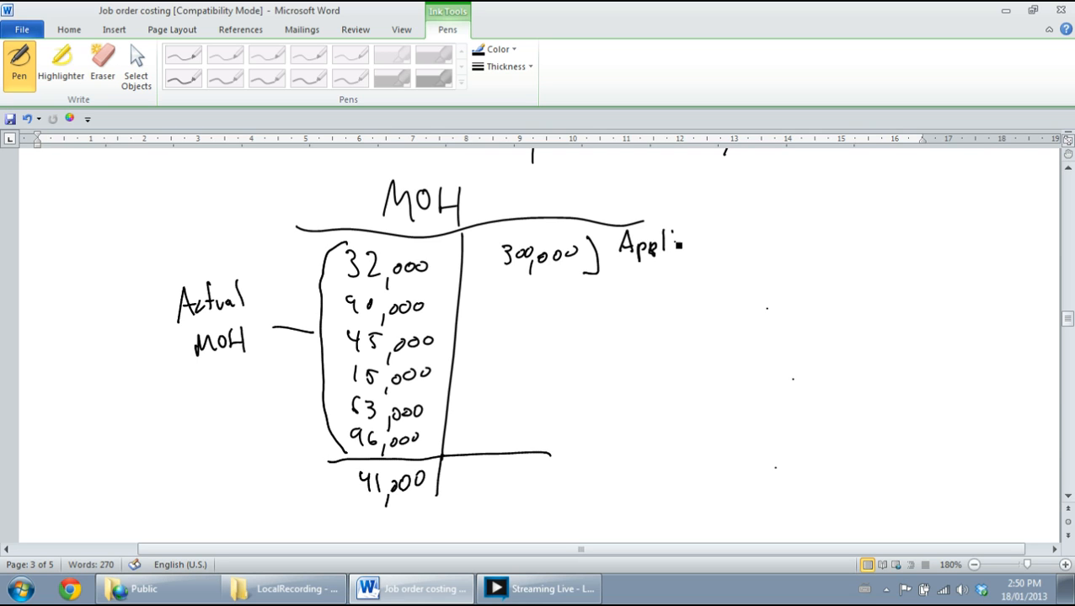
left_click_drag(657, 245, 694, 249)
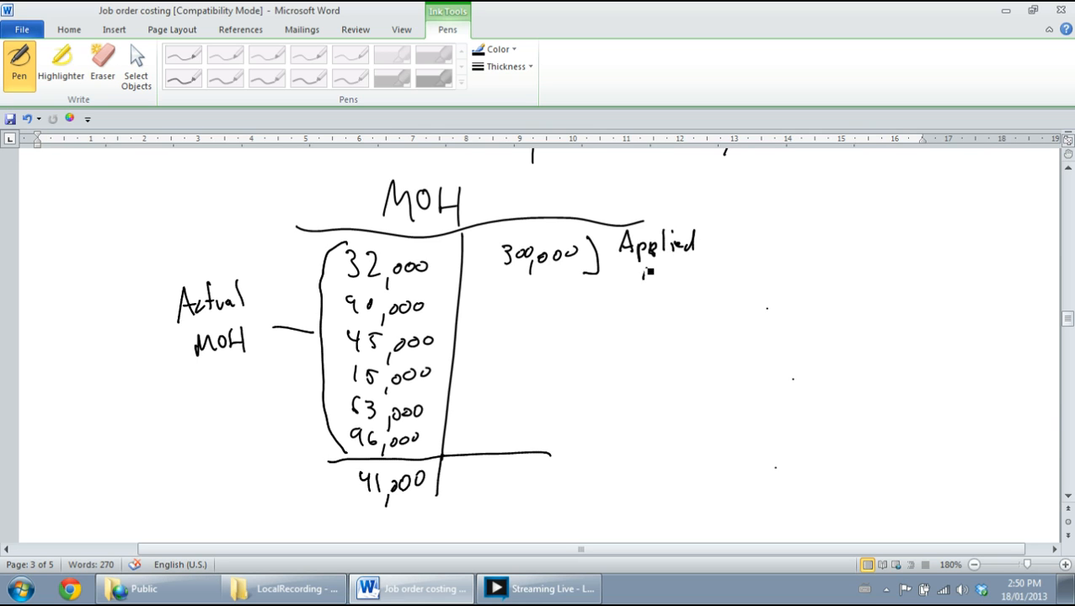
left_click_drag(643, 273, 687, 266)
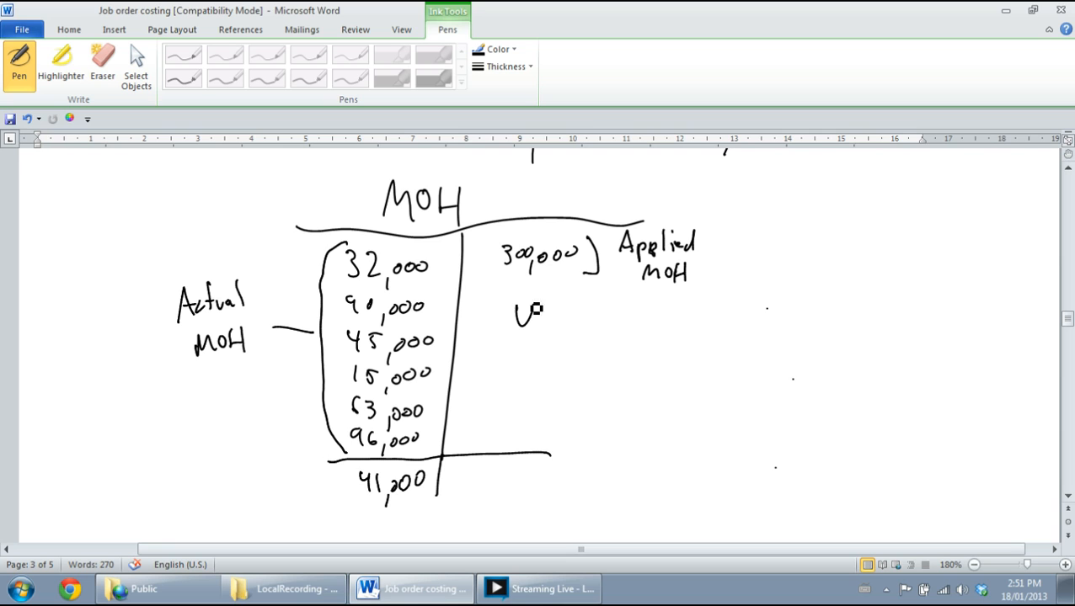
left_click_drag(513, 320, 615, 320)
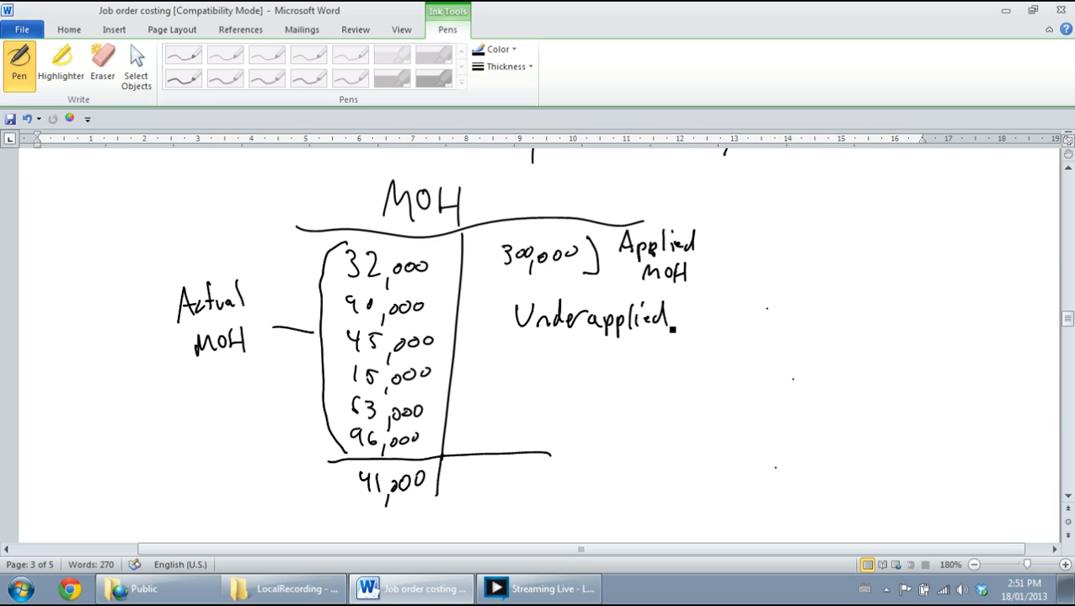
left_click_drag(559, 357, 602, 374)
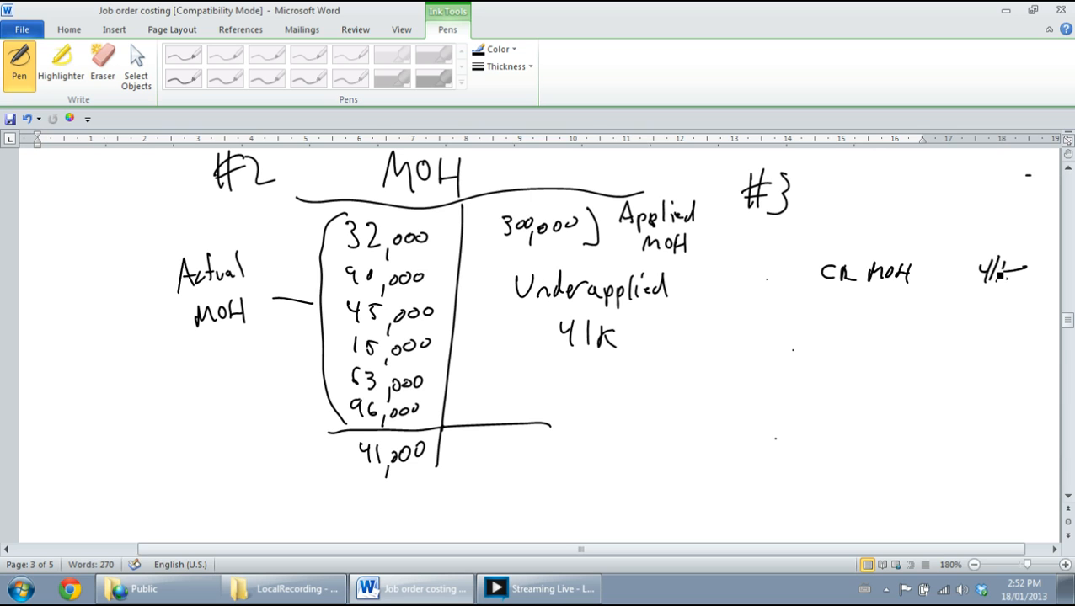
Step: Scroll down to begin closing entry #3 crediting MOH 41k below the T-account
scroll("down", 3)
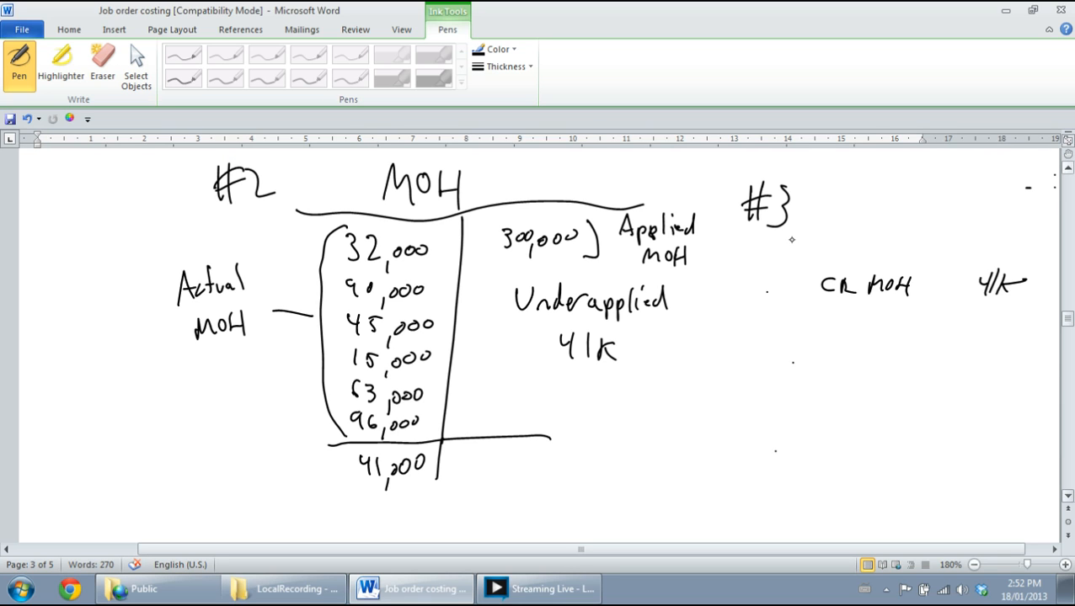
left_click(775, 253)
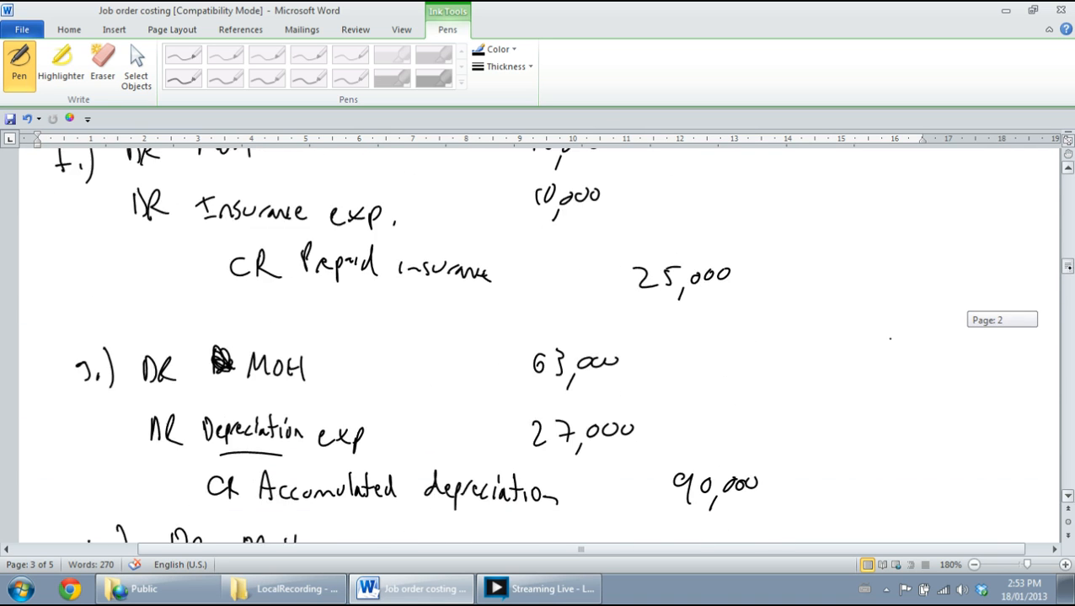
Step: Scroll through the journal entries and back to the MOH T-account and closing entry #3
scroll("down", 3)
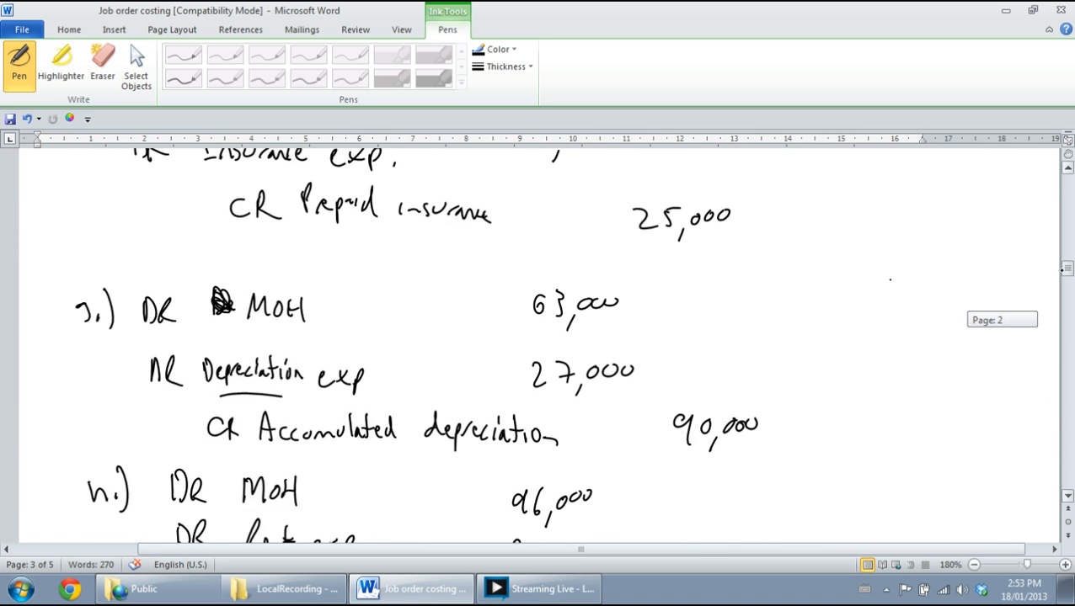
scroll("down", 3)
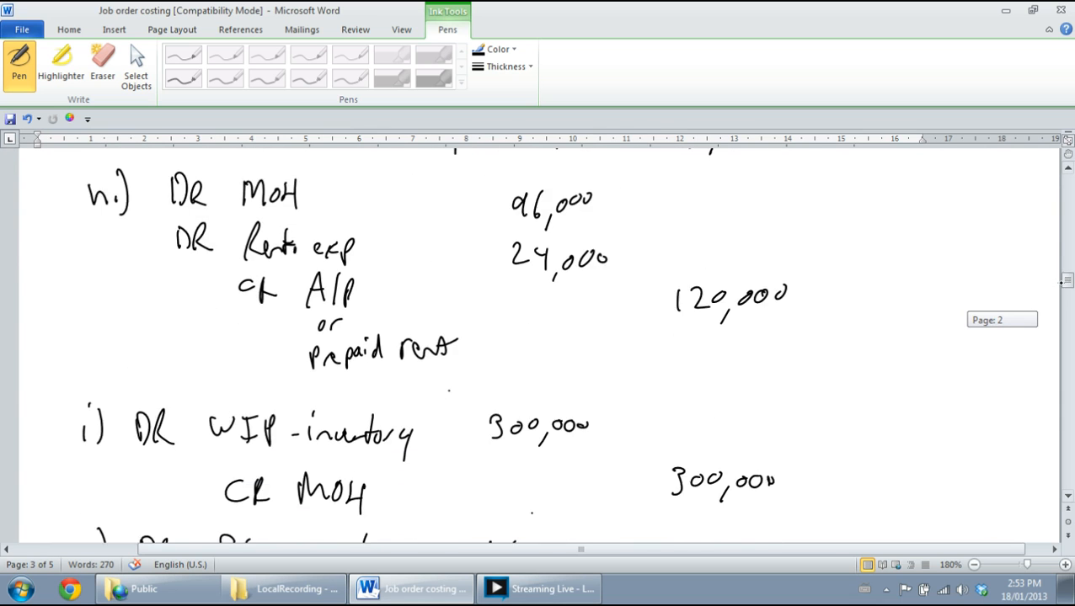
scroll("down", 3)
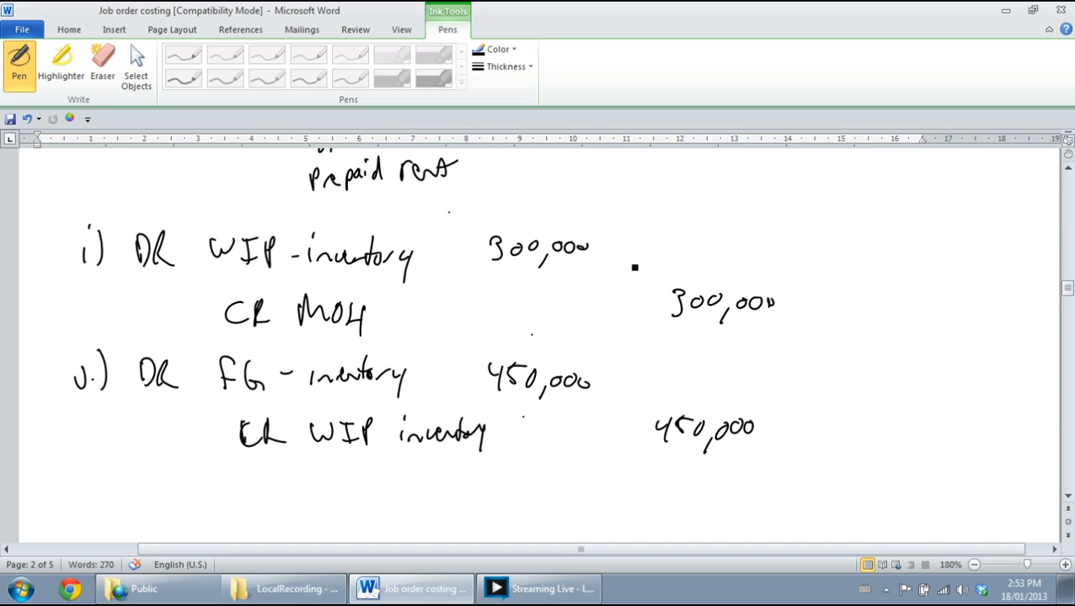
mouse_move(707, 311)
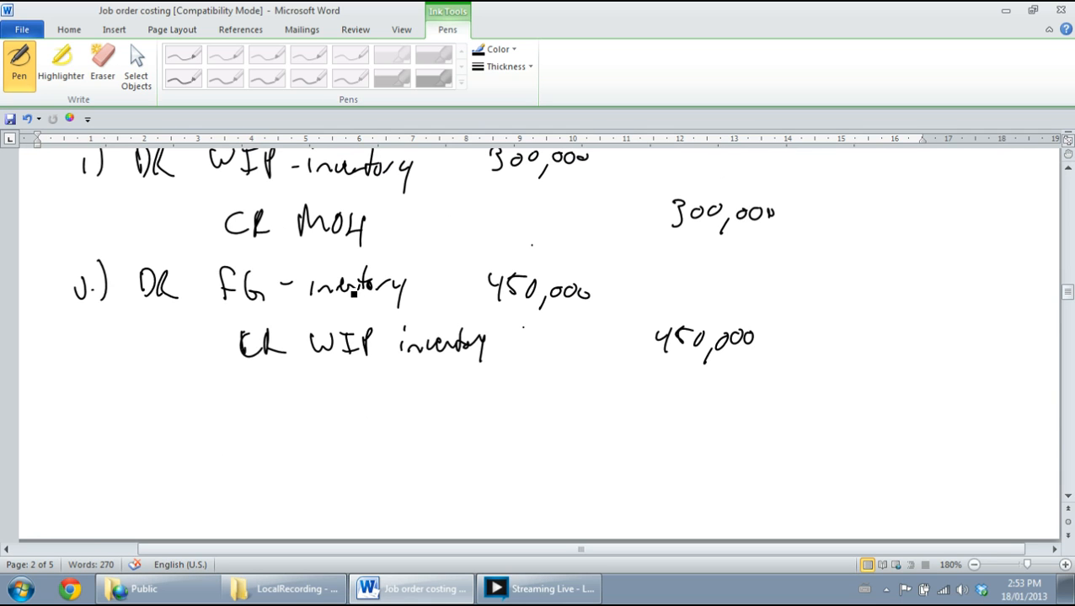
scroll("down", 3)
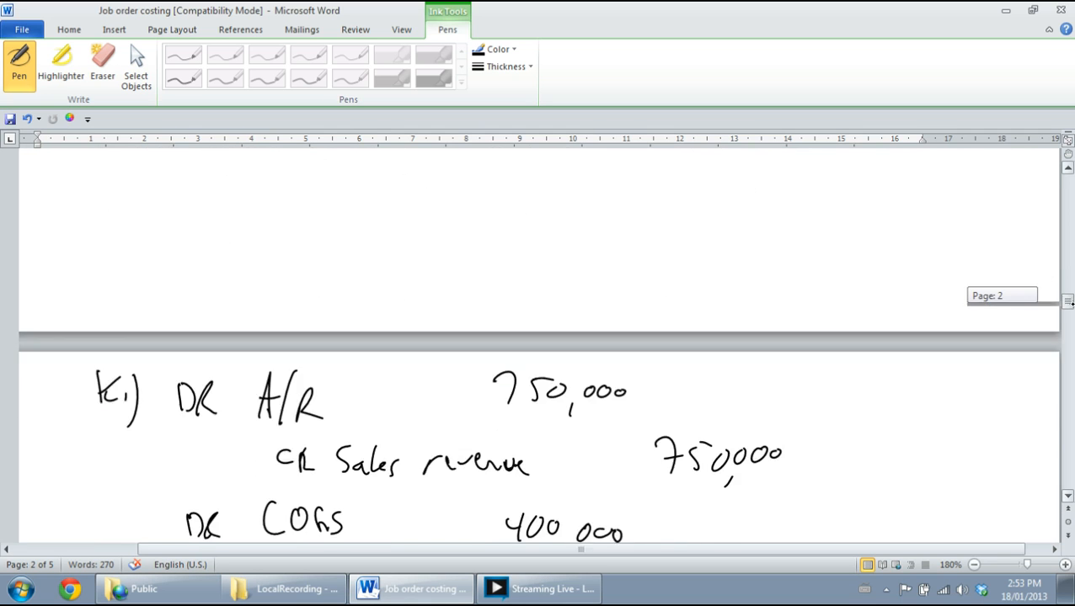
scroll("down", 3)
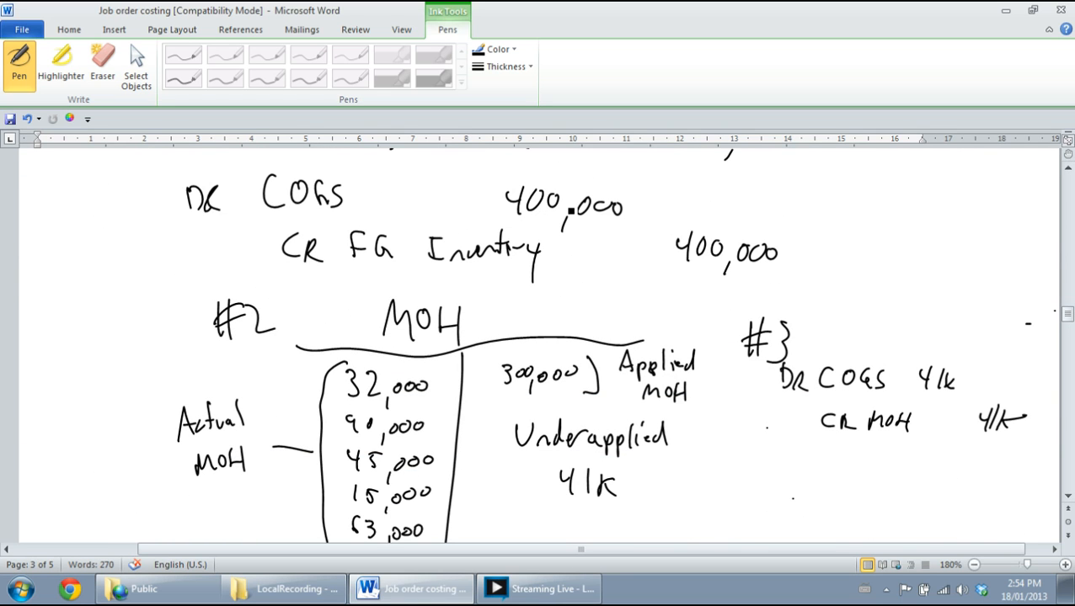
scroll("down", 3)
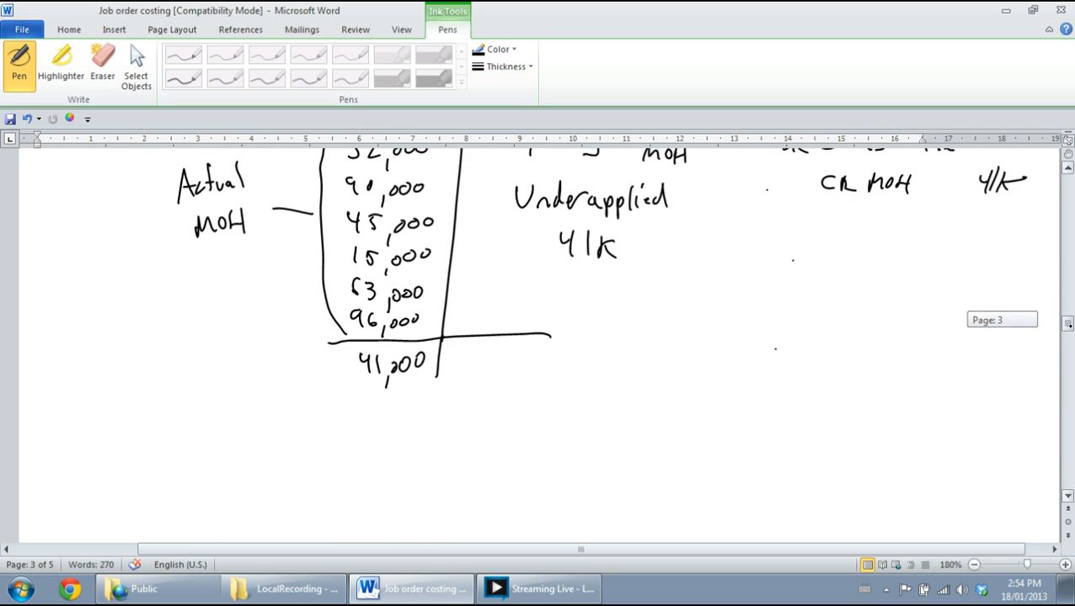
scroll("down", 3)
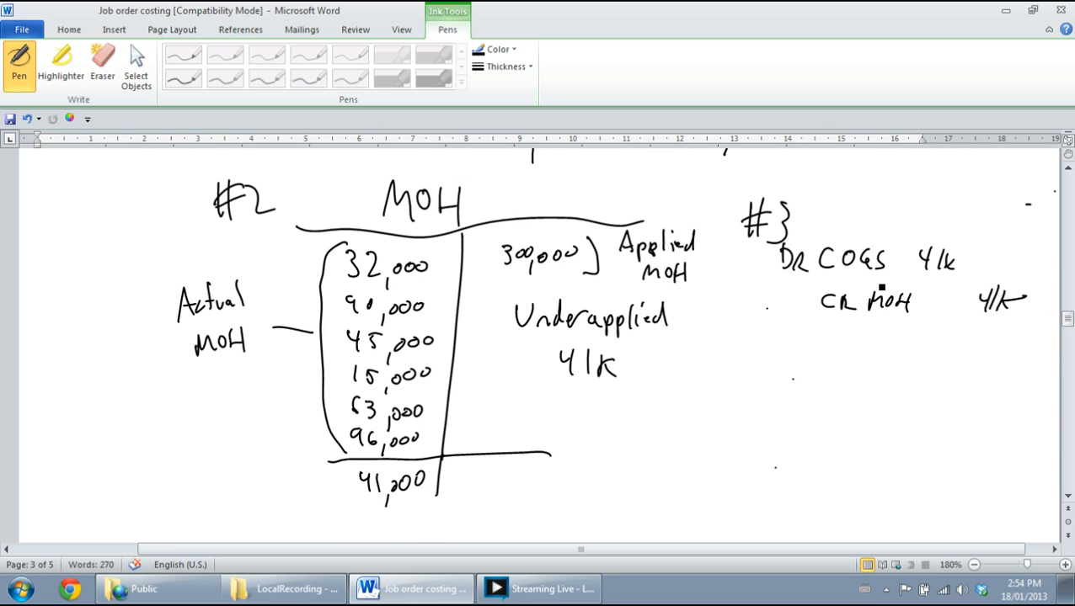